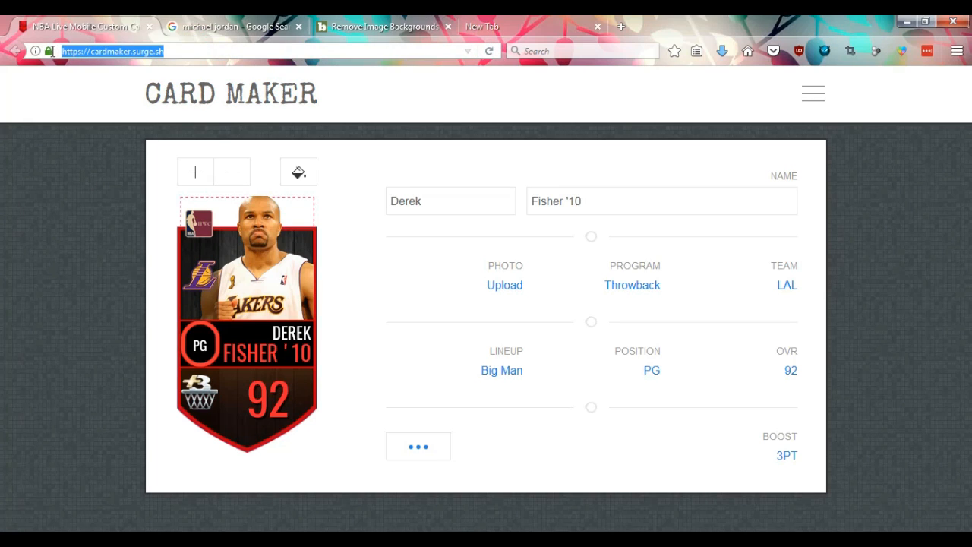
{"action": "mouse_move", "coordinate": [76, 154]}
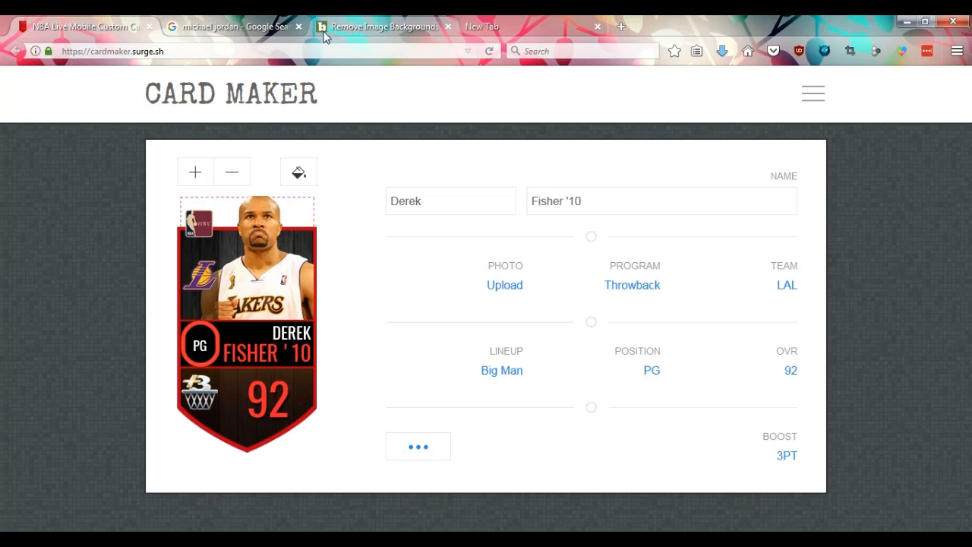
{"action": "mouse_move", "coordinate": [389, 312]}
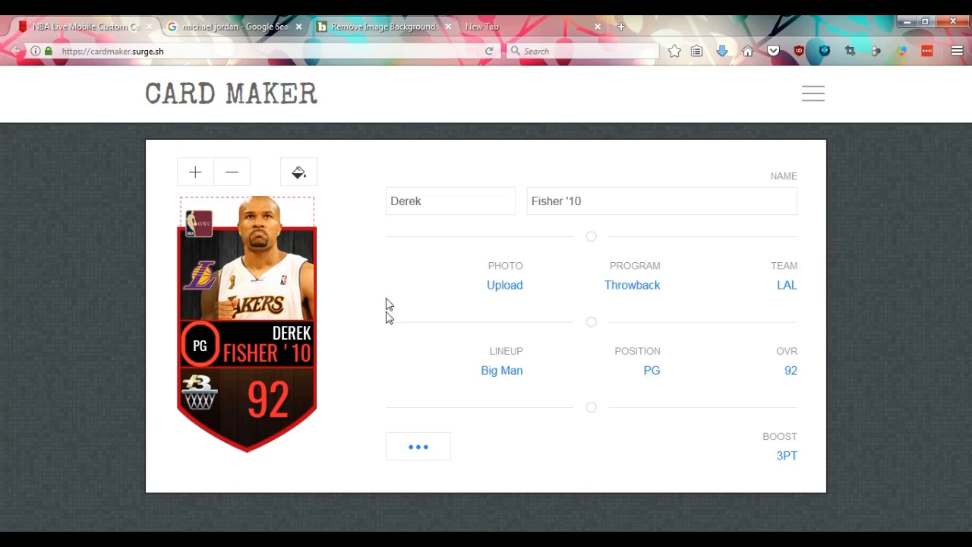
{"action": "mouse_move", "coordinate": [380, 19]}
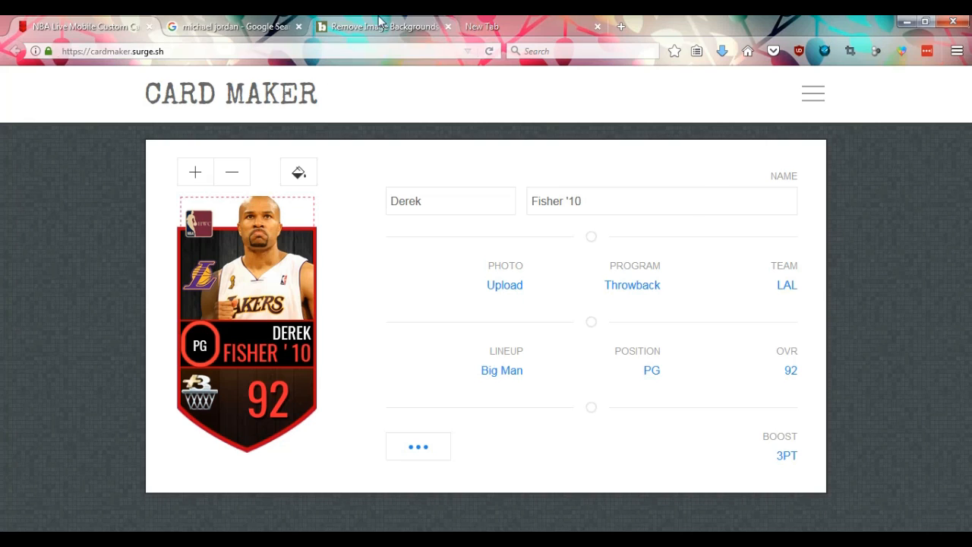
- Leave the finished Derek Fisher card and switch to the Background Burner removal site
{"action": "left_click", "coordinate": [380, 26]}
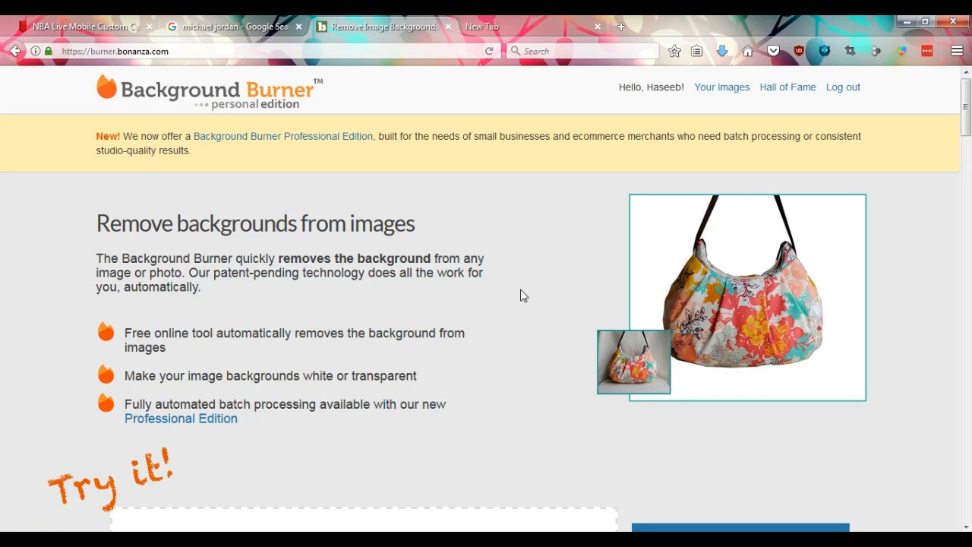
- Find a Michael Jordan photo in a black Bulls #23 jersey and open it full-size
{"action": "left_click", "coordinate": [228, 27]}
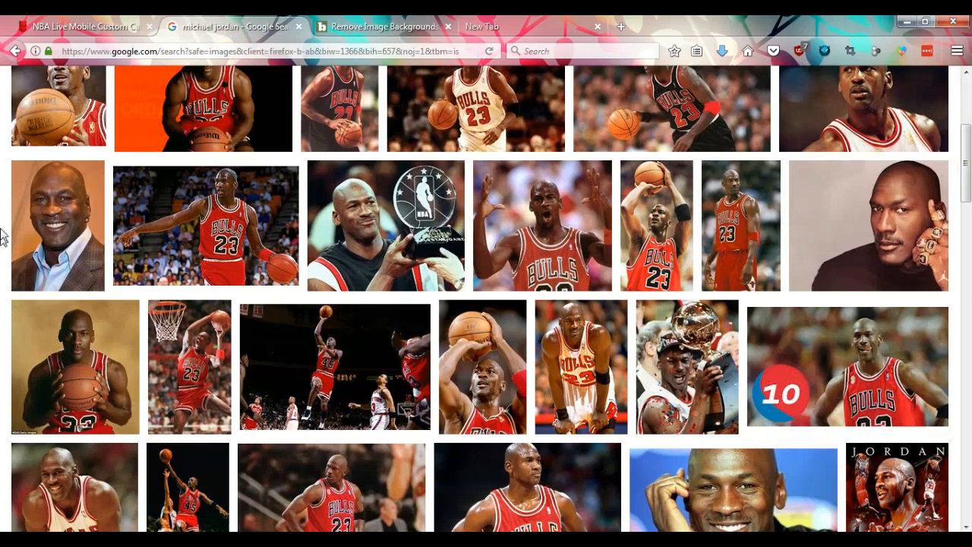
{"action": "scroll", "scroll_direction": "down", "scroll_amount": 3}
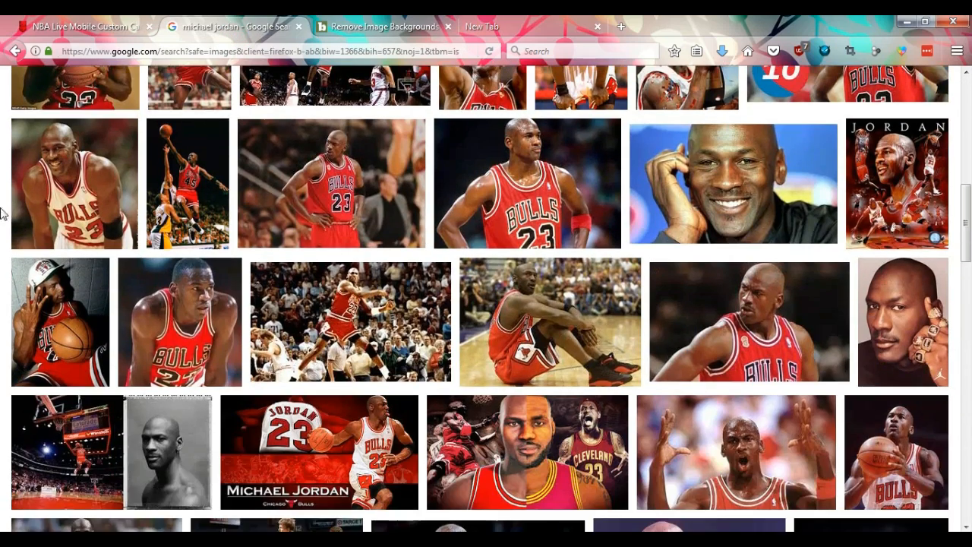
{"action": "mouse_move", "coordinate": [365, 159]}
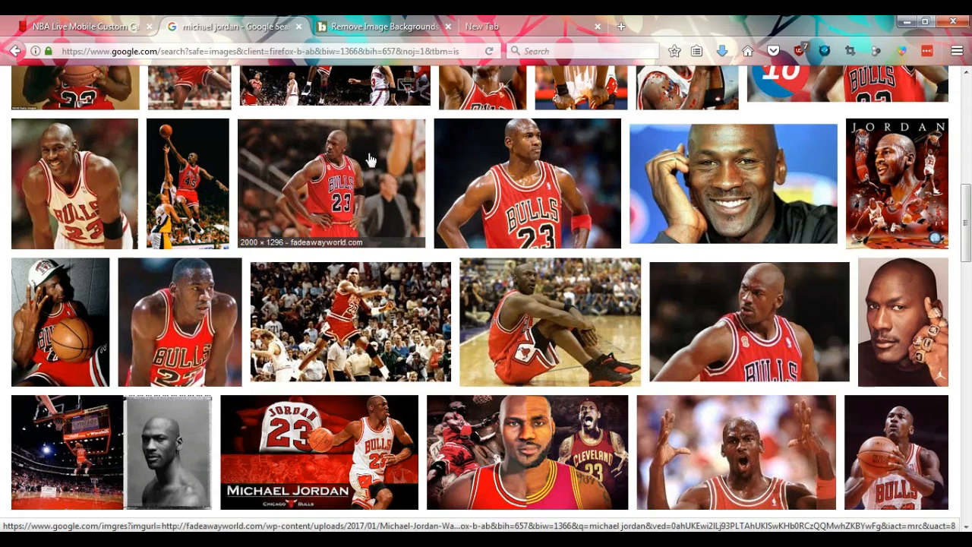
{"action": "scroll", "scroll_direction": "down", "scroll_amount": 3}
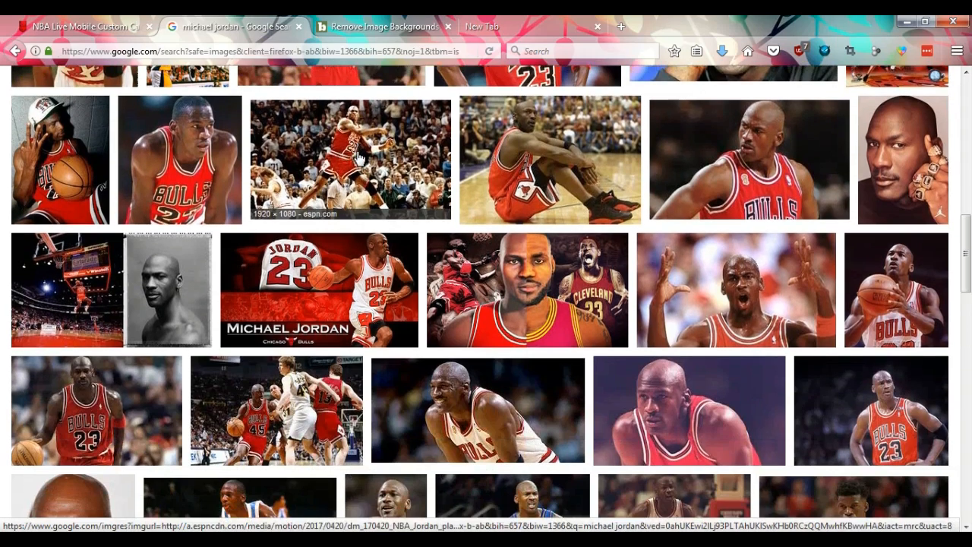
{"action": "scroll", "scroll_direction": "down", "scroll_amount": 3}
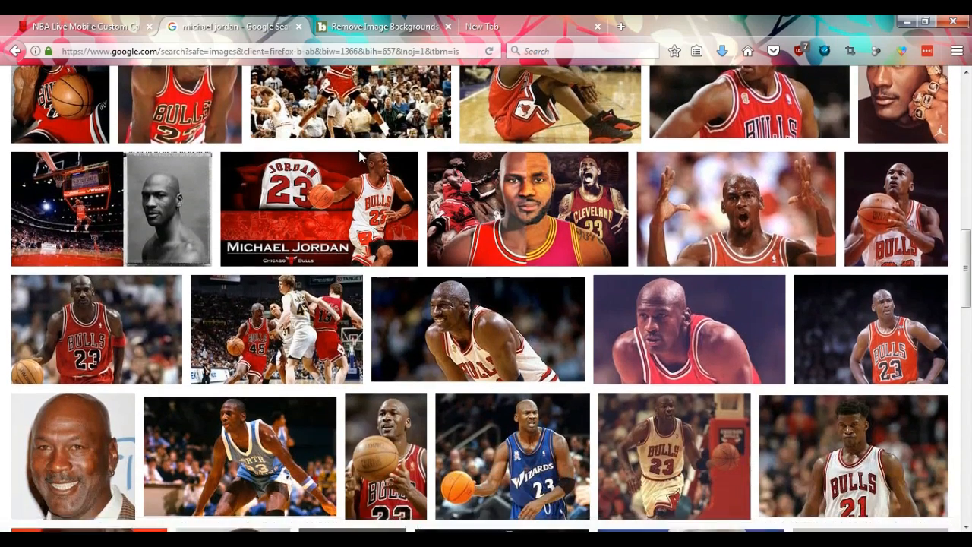
{"action": "scroll", "scroll_direction": "down", "scroll_amount": 3}
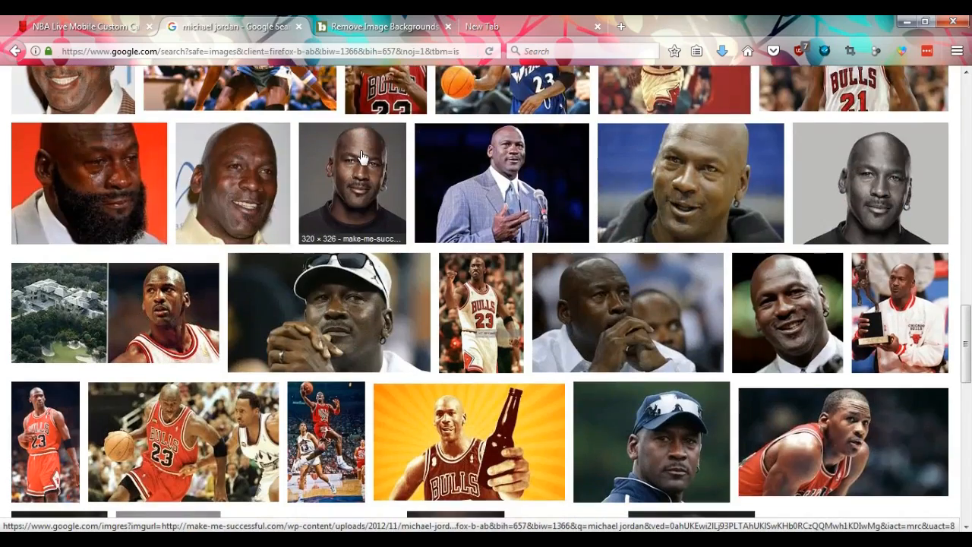
{"action": "scroll", "scroll_direction": "down", "scroll_amount": 3}
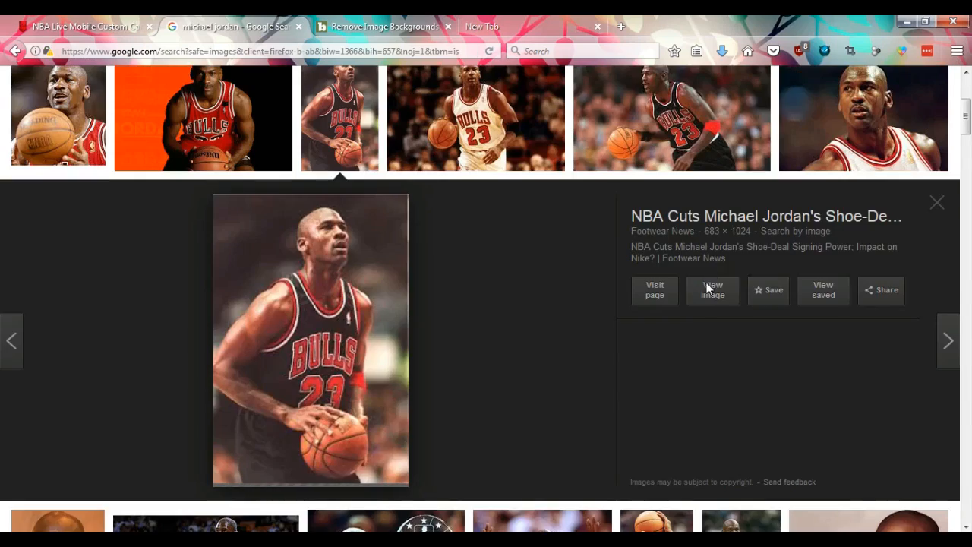
{"action": "left_click", "coordinate": [713, 289]}
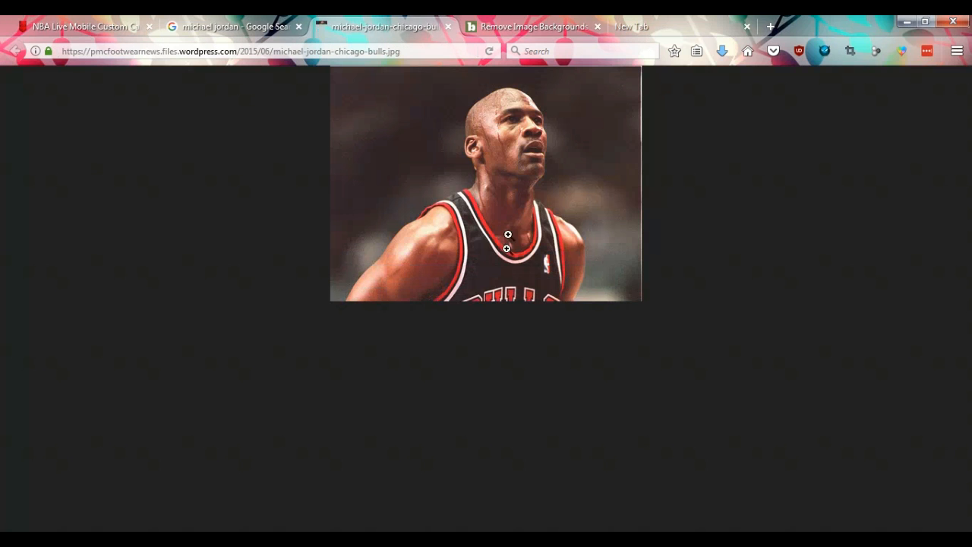
- Bring up the save options for the full-size Jordan photo
{"action": "right_click", "coordinate": [508, 235]}
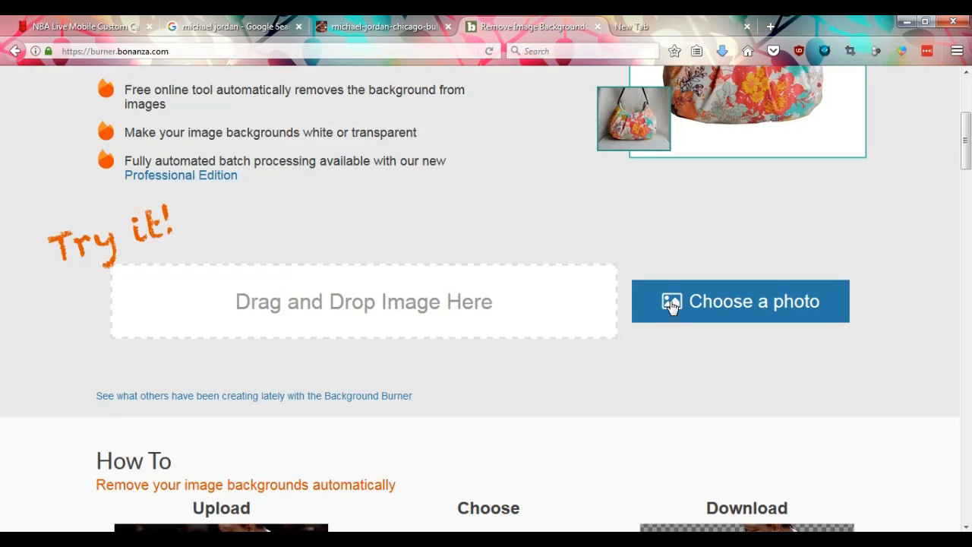
- Upload the saved Jordan photo to Background Burner and view the background-removed cutout
{"action": "left_click", "coordinate": [740, 300]}
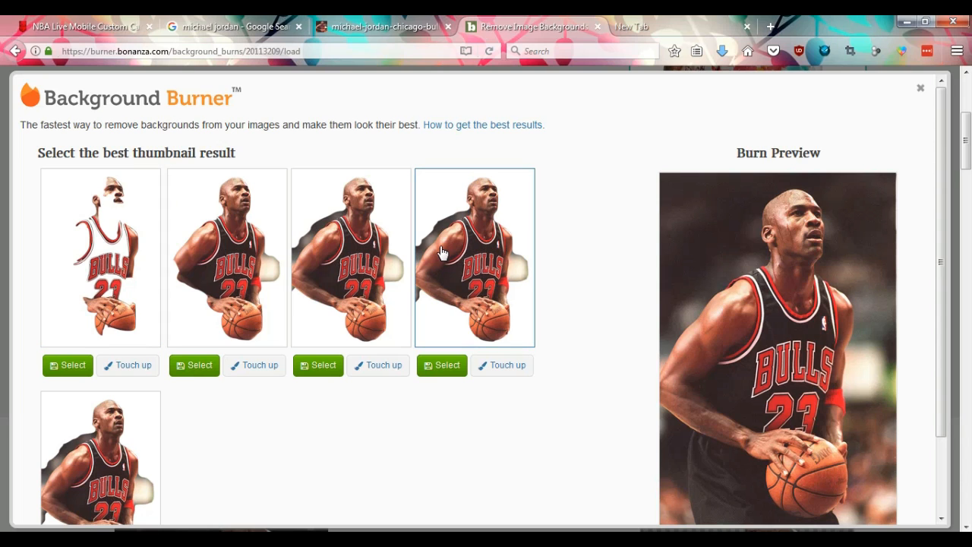
{"action": "scroll", "scroll_direction": "down", "scroll_amount": 3}
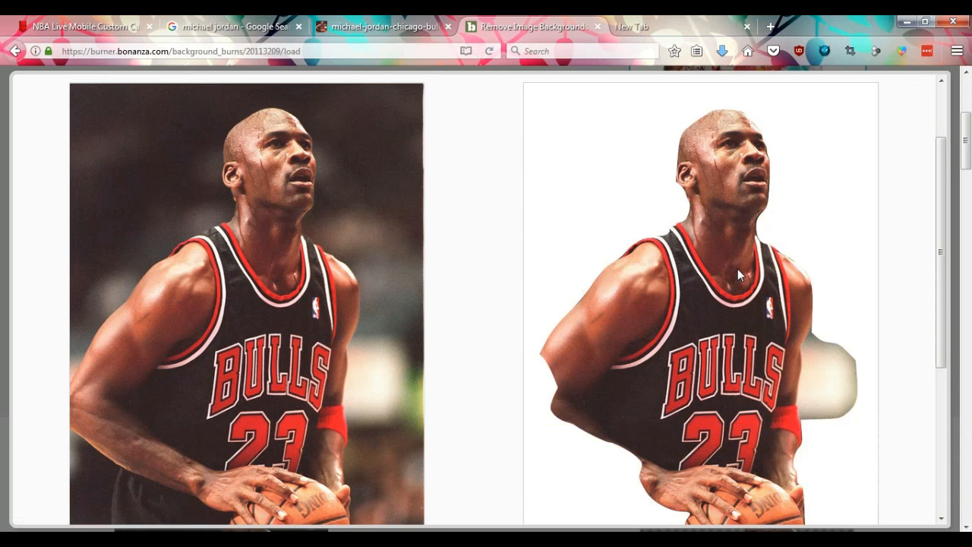
{"action": "scroll", "scroll_direction": "down", "scroll_amount": 3}
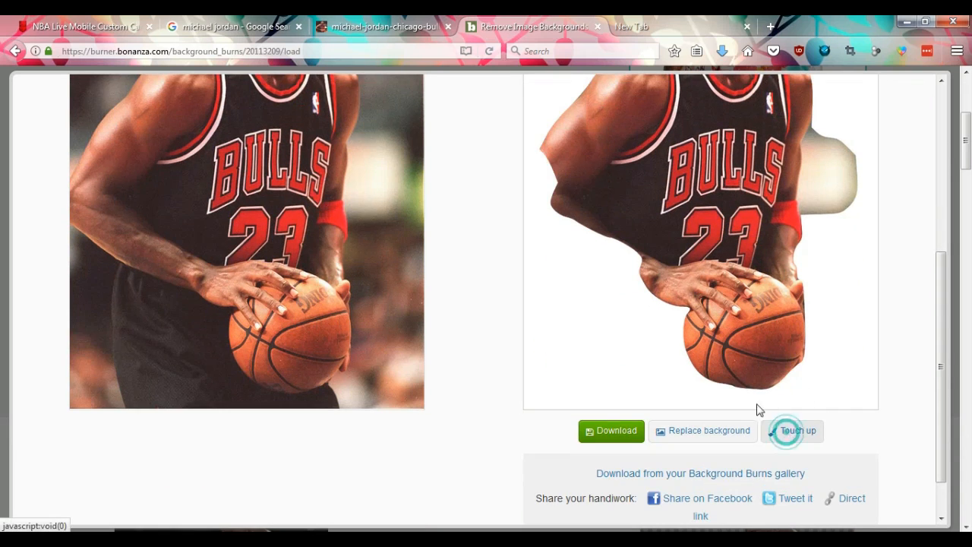
- In the touch-up editor, zoom in and erase the leftover background beside Jordan's elbow and arm
{"action": "left_click", "coordinate": [793, 431]}
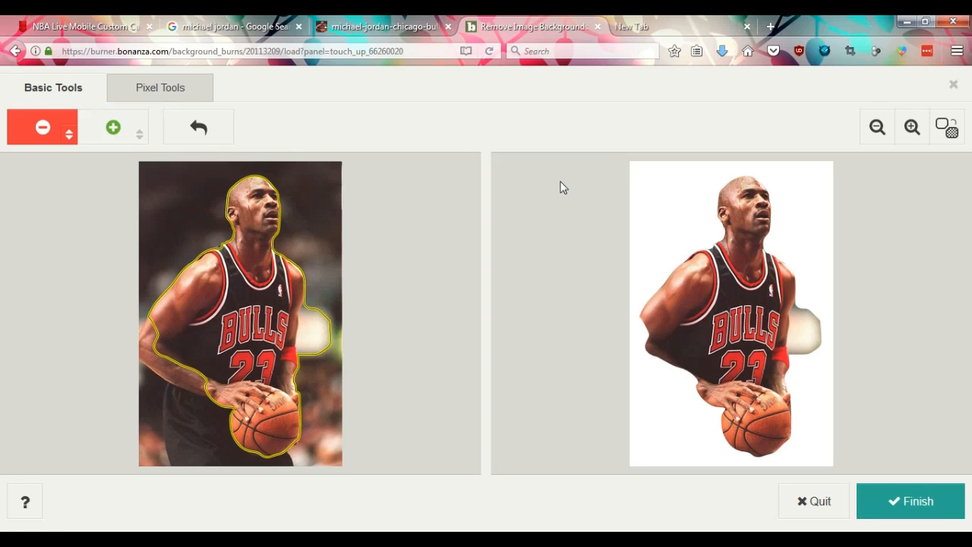
{"action": "left_click", "coordinate": [911, 127]}
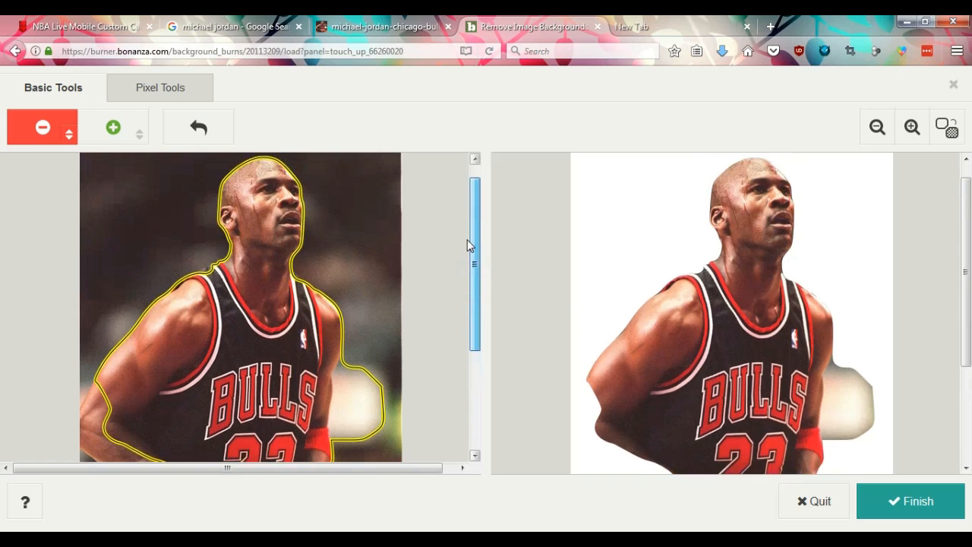
{"action": "scroll", "scroll_direction": "down", "scroll_amount": 3}
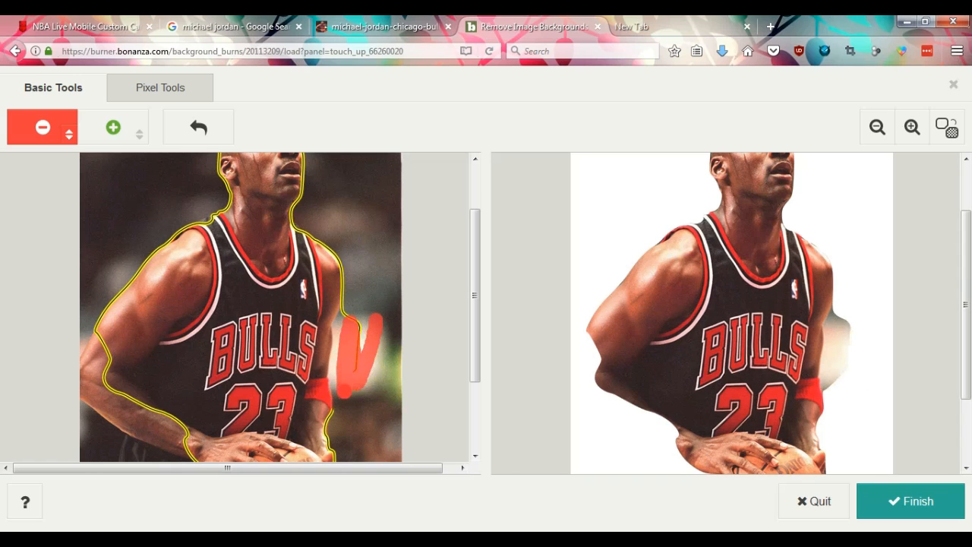
{"action": "left_click", "coordinate": [376, 360]}
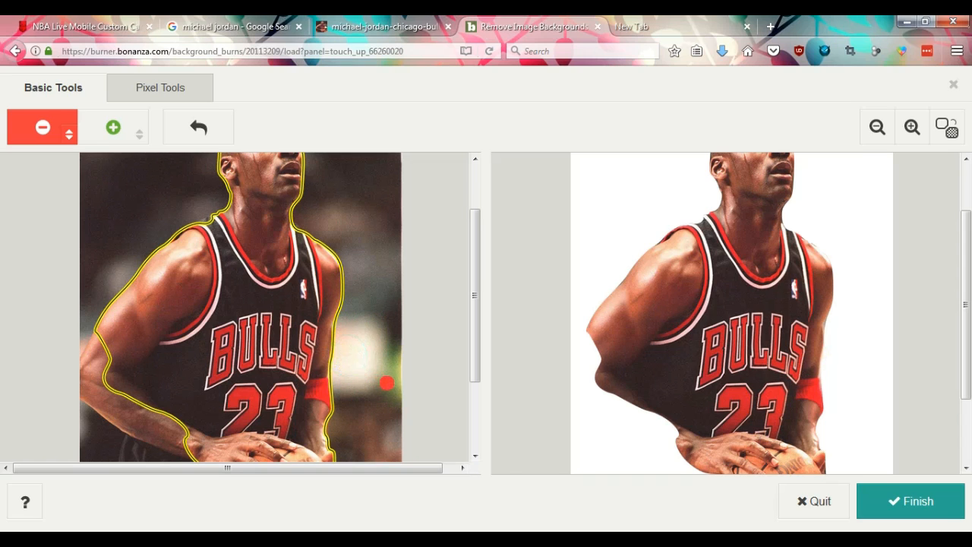
{"action": "scroll", "scroll_direction": "down", "scroll_amount": 3}
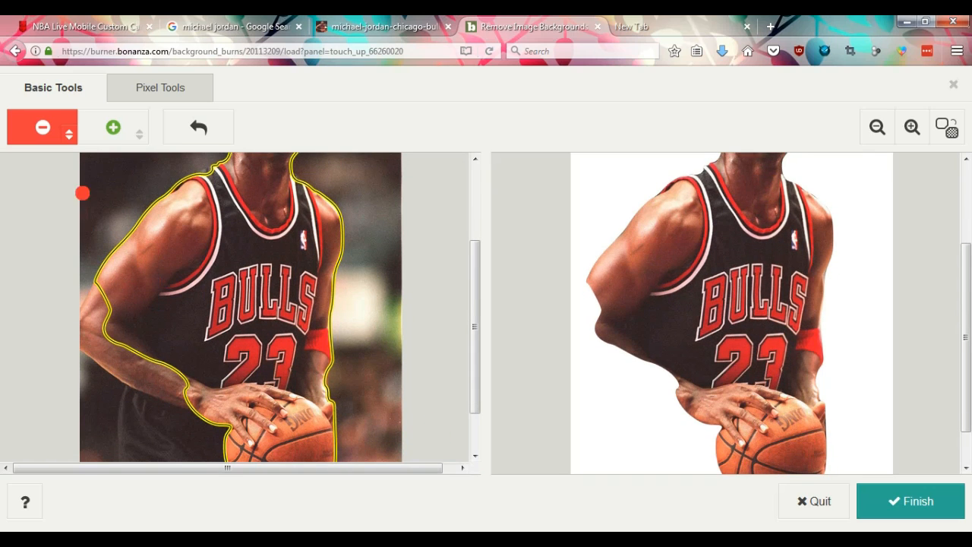
{"action": "left_click", "coordinate": [112, 127]}
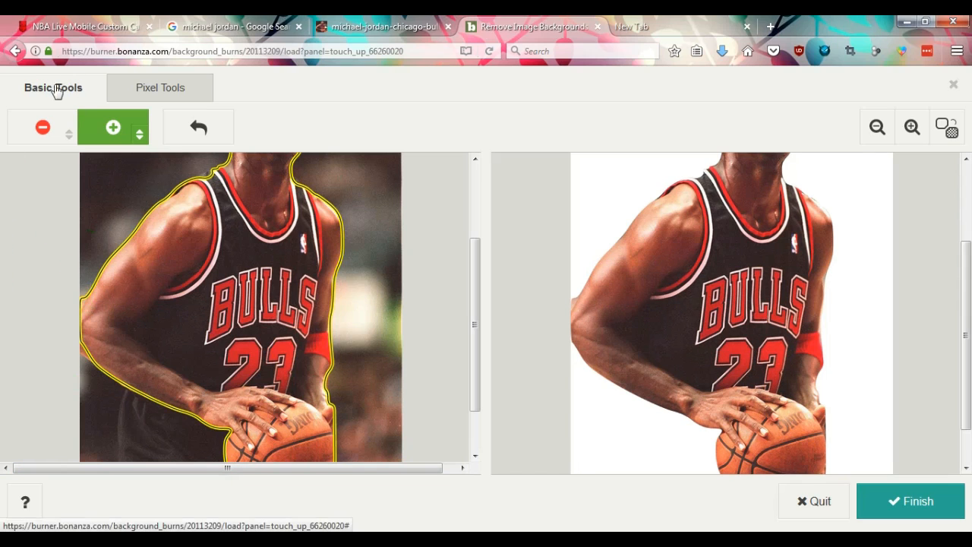
{"action": "left_click", "coordinate": [42, 126]}
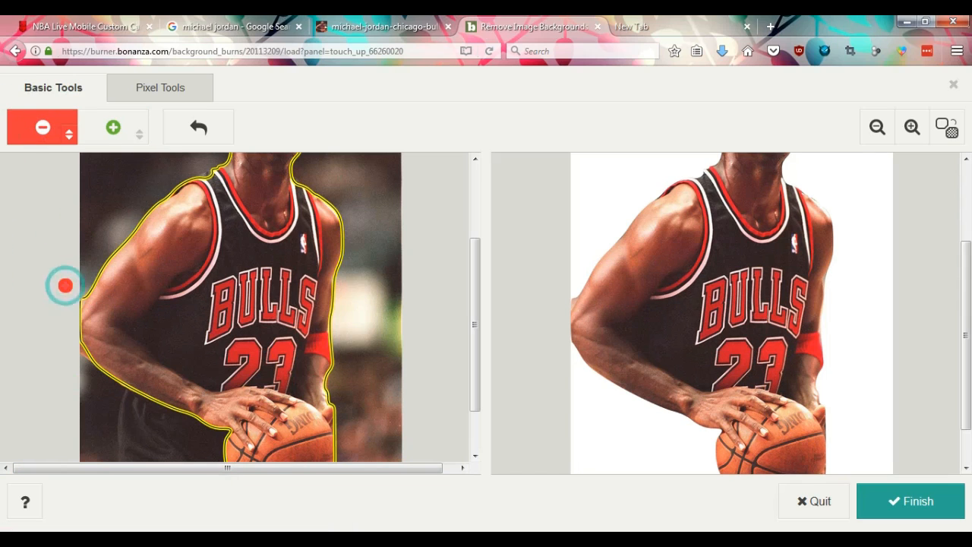
{"action": "left_click", "coordinate": [909, 501]}
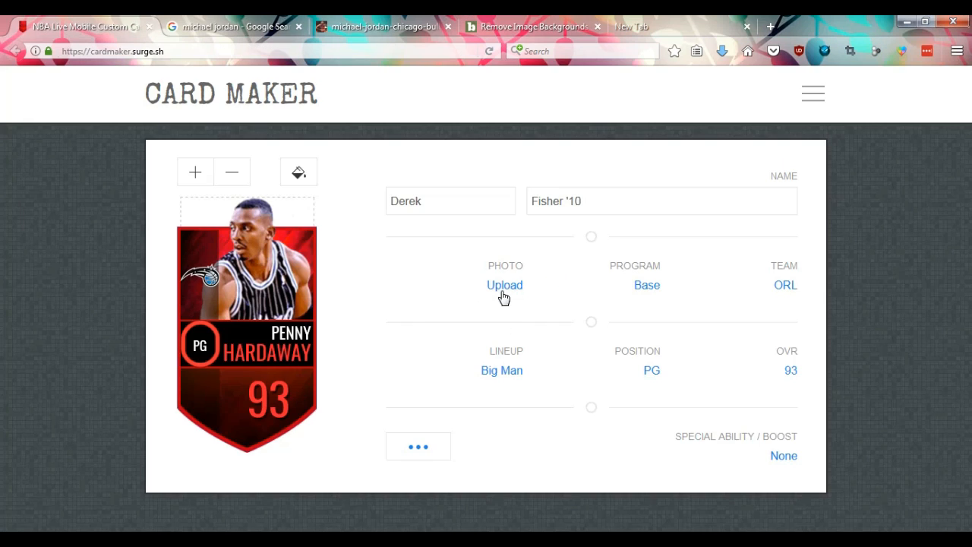
- Upload michael-jordan-chicago-bulls_burned.png as the card photo and shrink it three times
{"action": "left_click", "coordinate": [504, 285]}
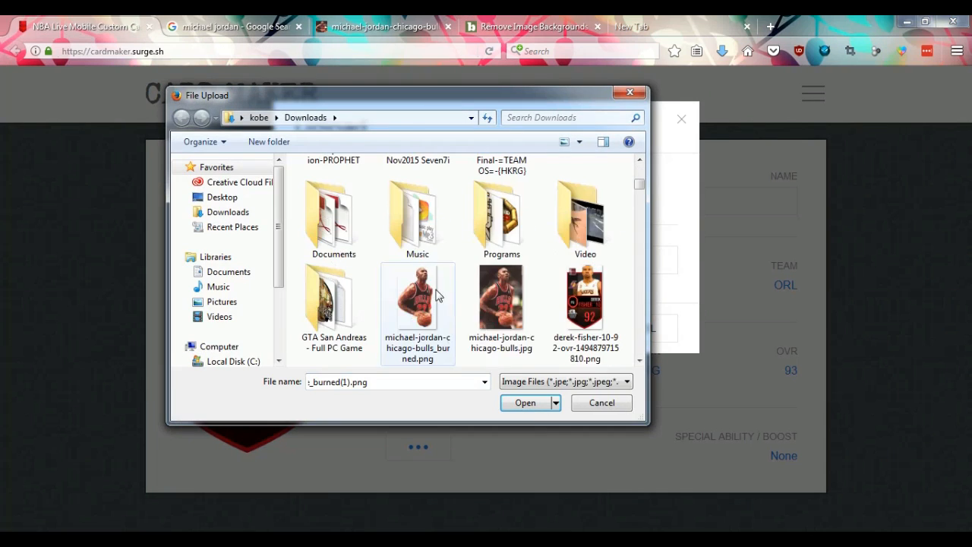
{"action": "left_click", "coordinate": [525, 402]}
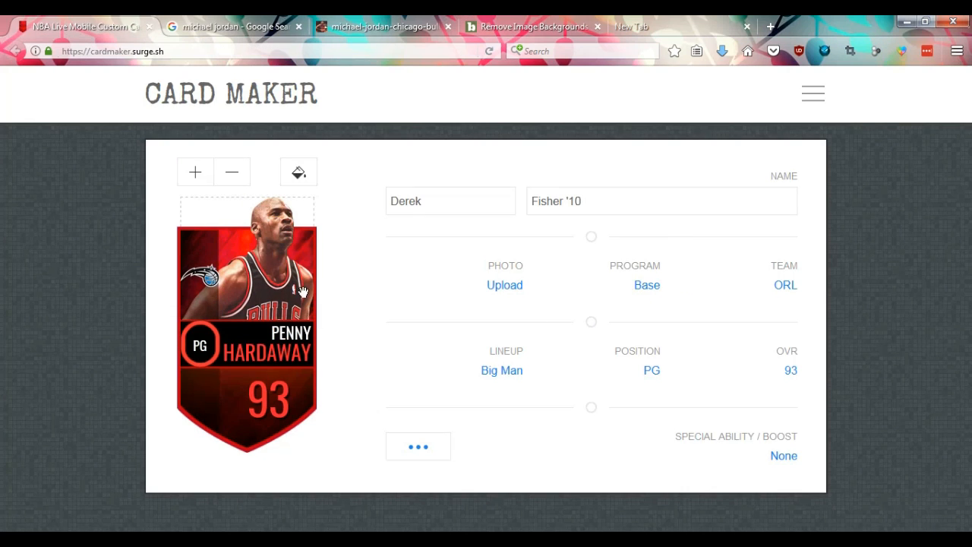
{"action": "left_click", "coordinate": [232, 171]}
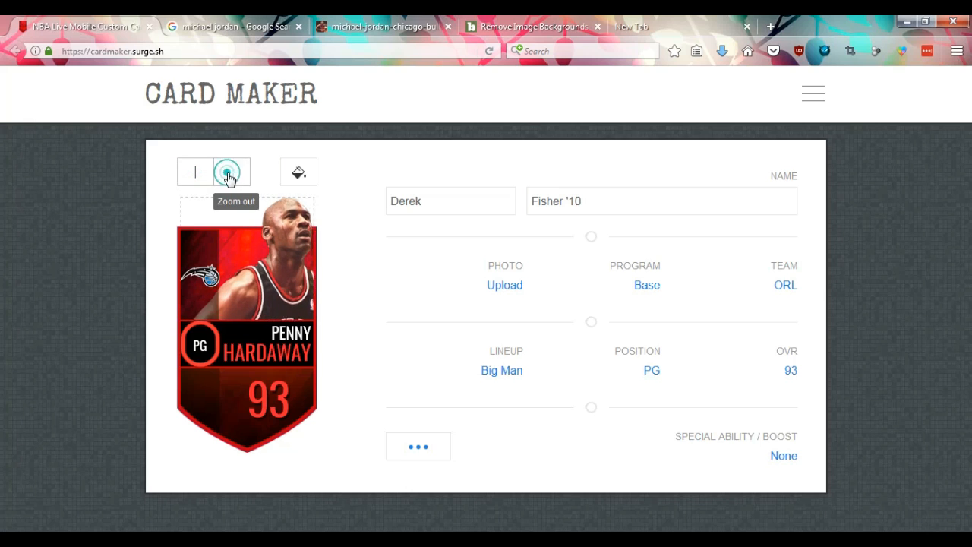
{"action": "left_click", "coordinate": [225, 171]}
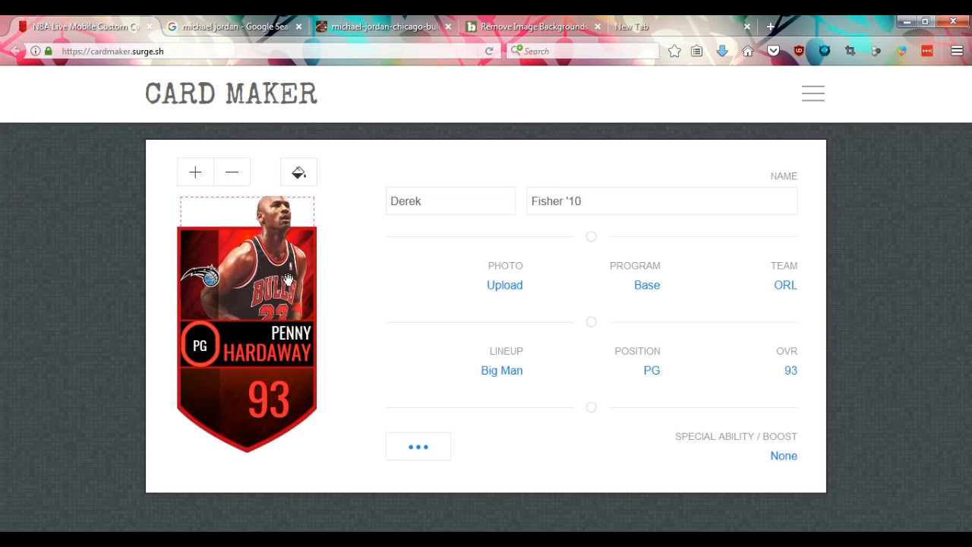
{"action": "left_click", "coordinate": [298, 171]}
{"action": "type", "text": "Mi"}
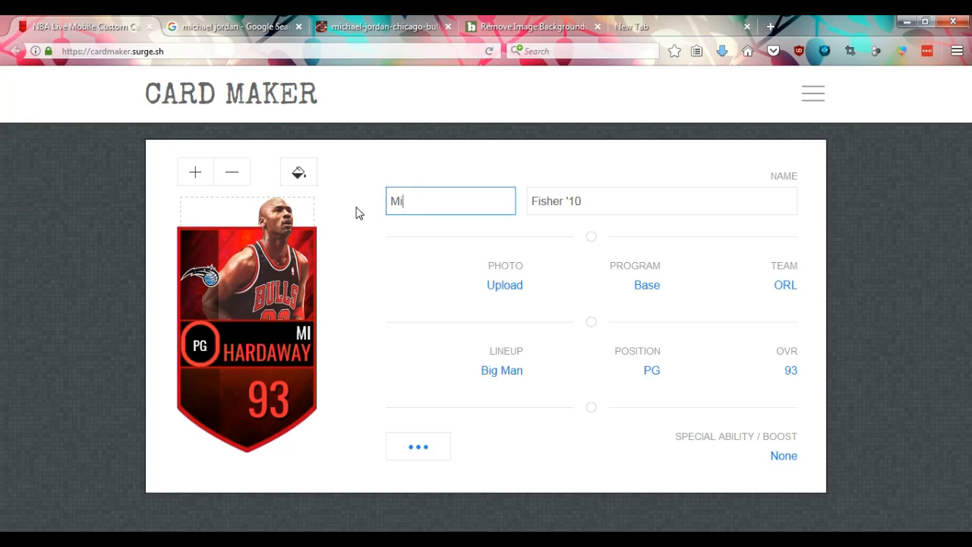
- Enter 'Micheal' as the first name and 'Jordan' as the last name
{"action": "type", "text": "c"}
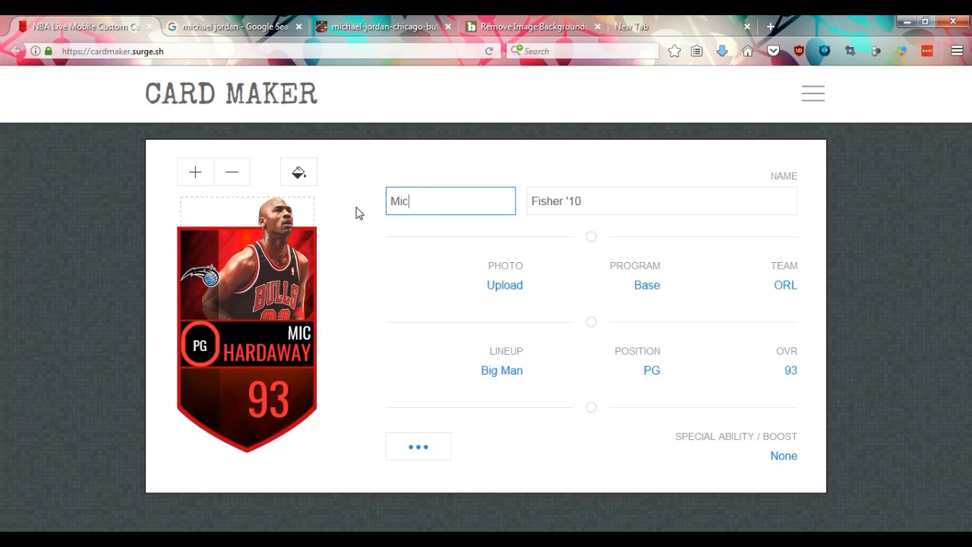
{"action": "type", "text": "heal"}
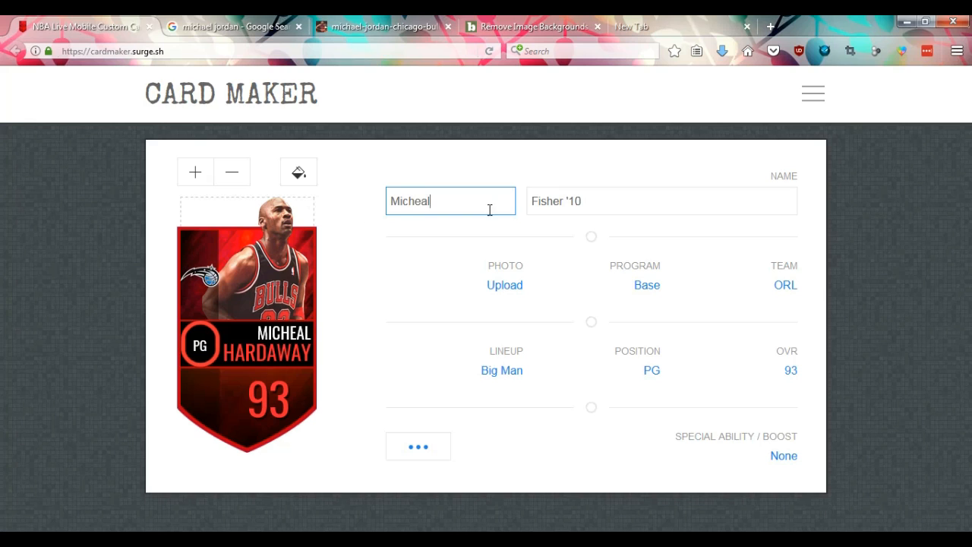
{"action": "type", "text": "Jo"}
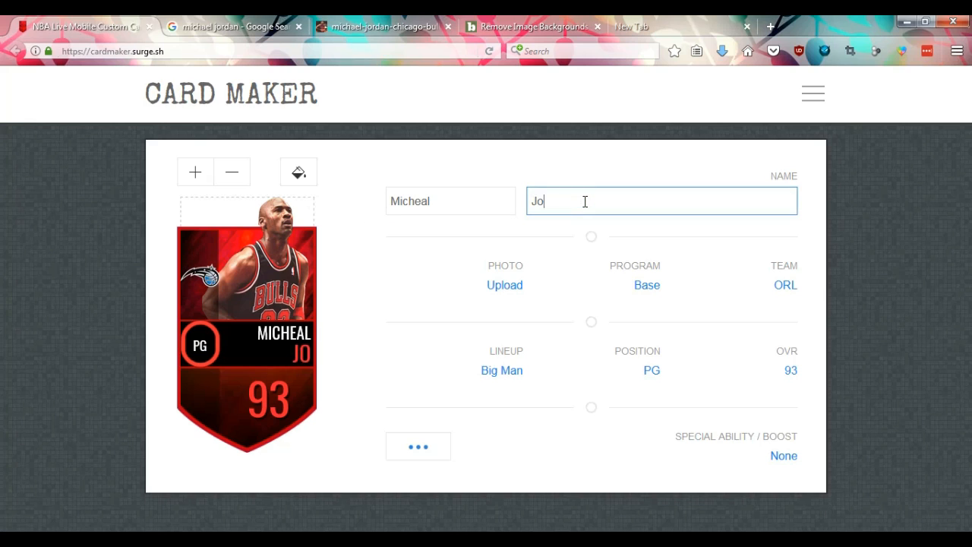
{"action": "type", "text": "rdan"}
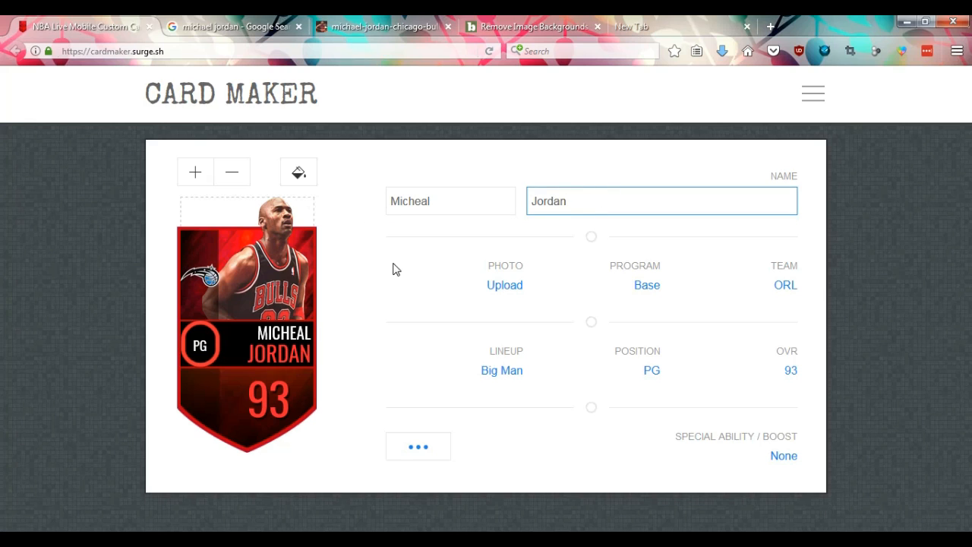
{"action": "left_click", "coordinate": [647, 285]}
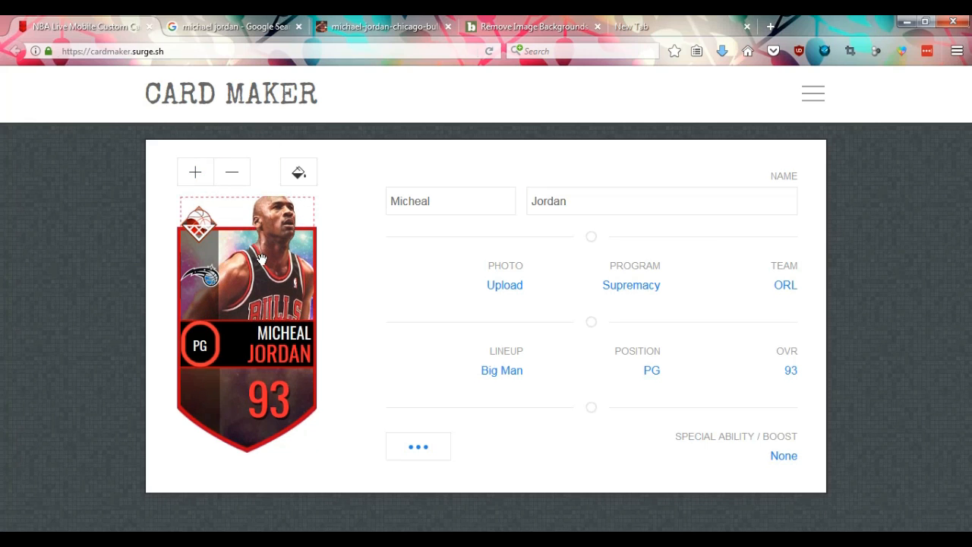
{"action": "mouse_move", "coordinate": [516, 306]}
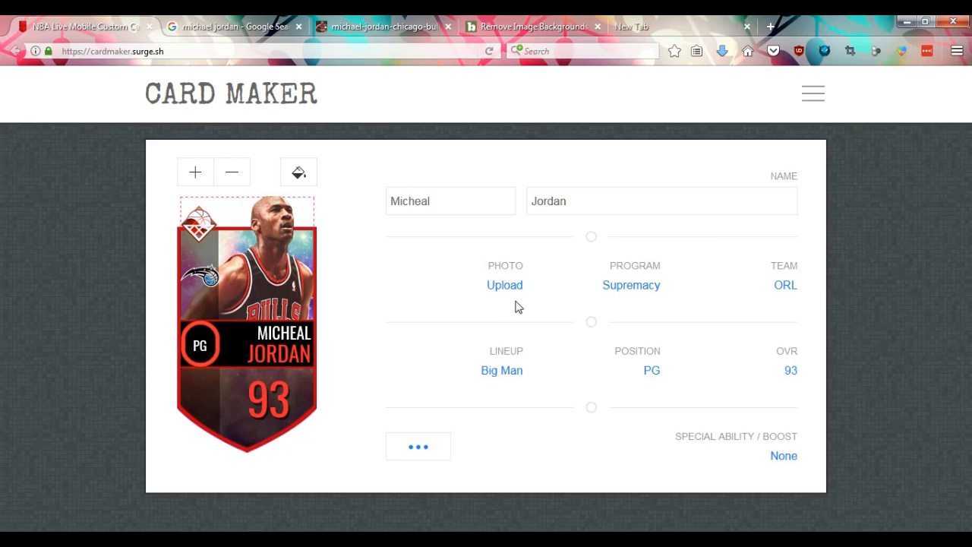
- Open the team chooser on the Supremacy-program Jordan card
{"action": "left_click", "coordinate": [784, 285]}
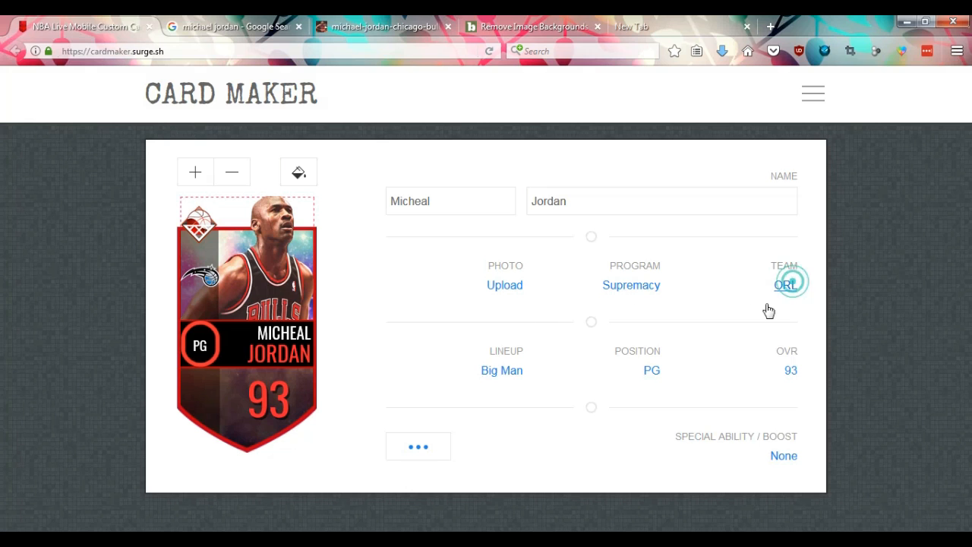
- Show the MORE historical team logos and choose the Chicago Bulls logo
{"action": "left_click", "coordinate": [784, 284]}
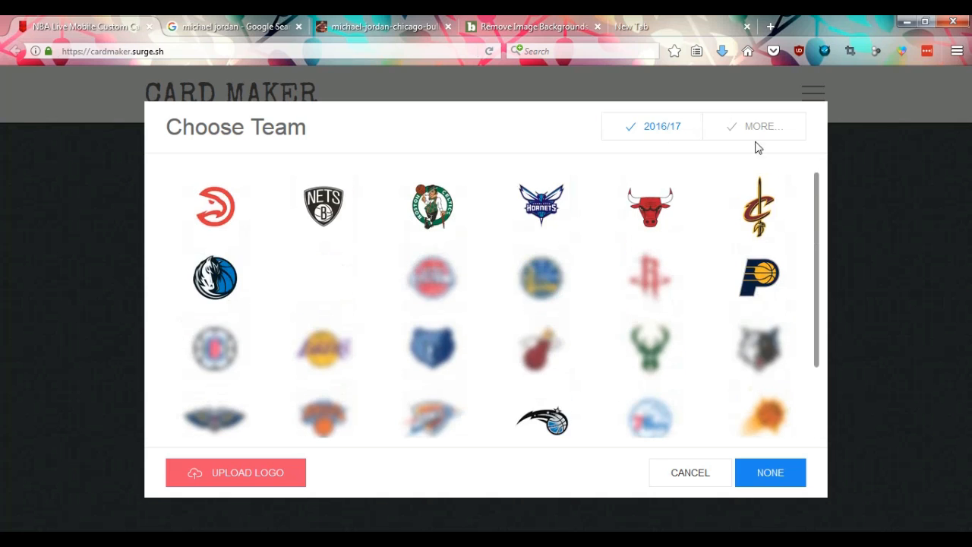
{"action": "left_click", "coordinate": [753, 126]}
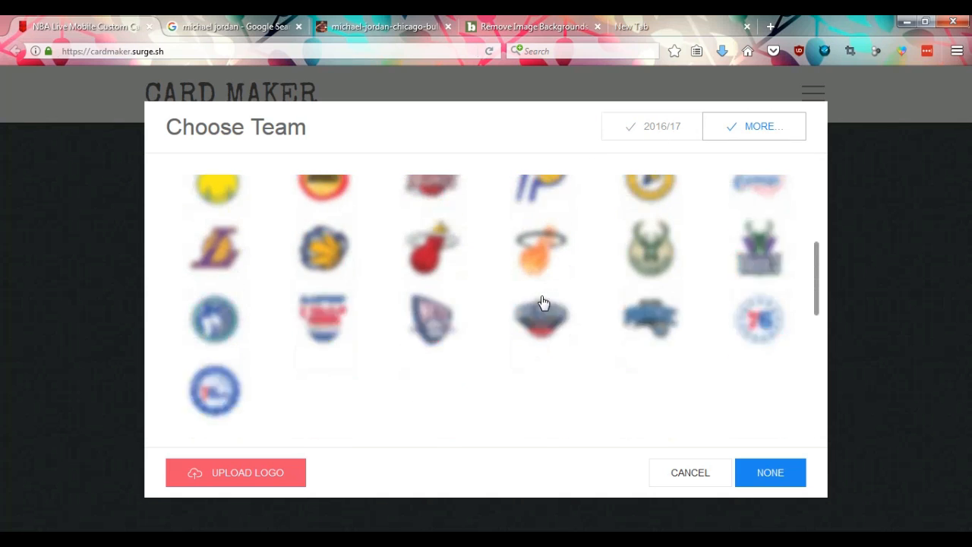
{"action": "scroll", "scroll_direction": "down", "scroll_amount": 3}
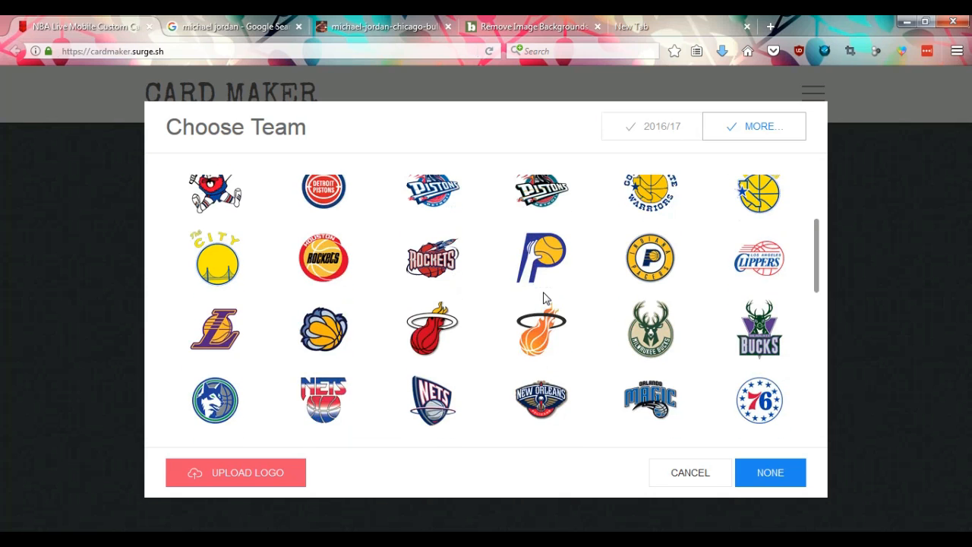
{"action": "scroll", "scroll_direction": "up", "scroll_amount": 3}
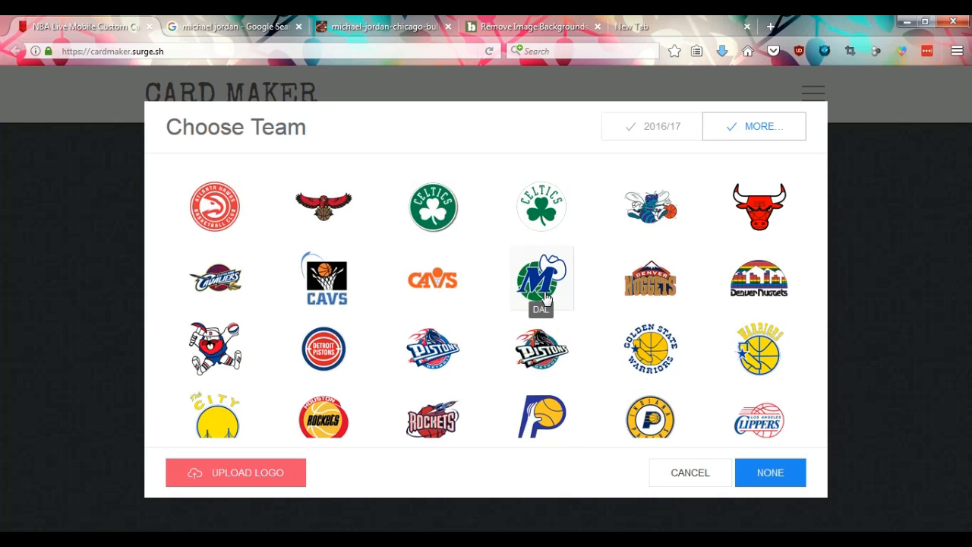
{"action": "scroll", "scroll_direction": "down", "scroll_amount": 3}
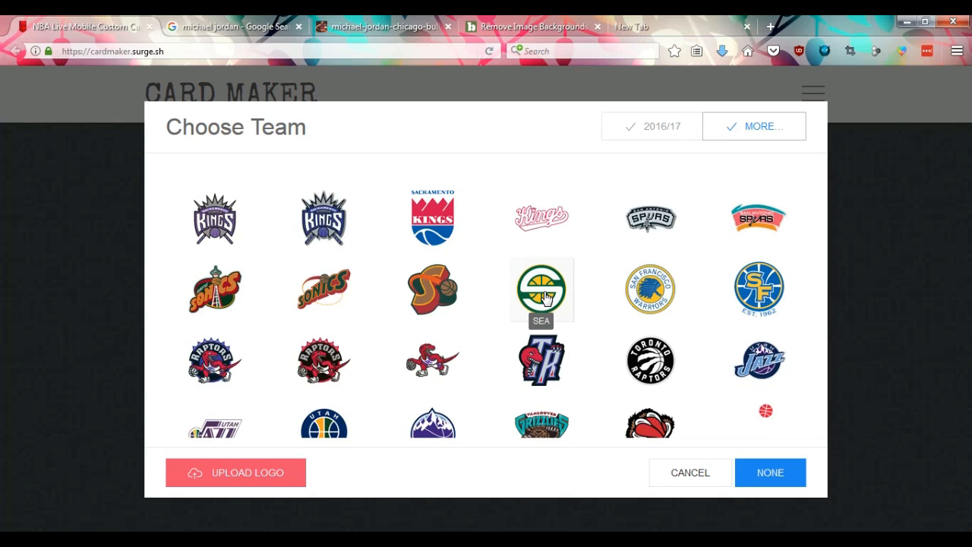
{"action": "scroll", "scroll_direction": "up", "scroll_amount": 3}
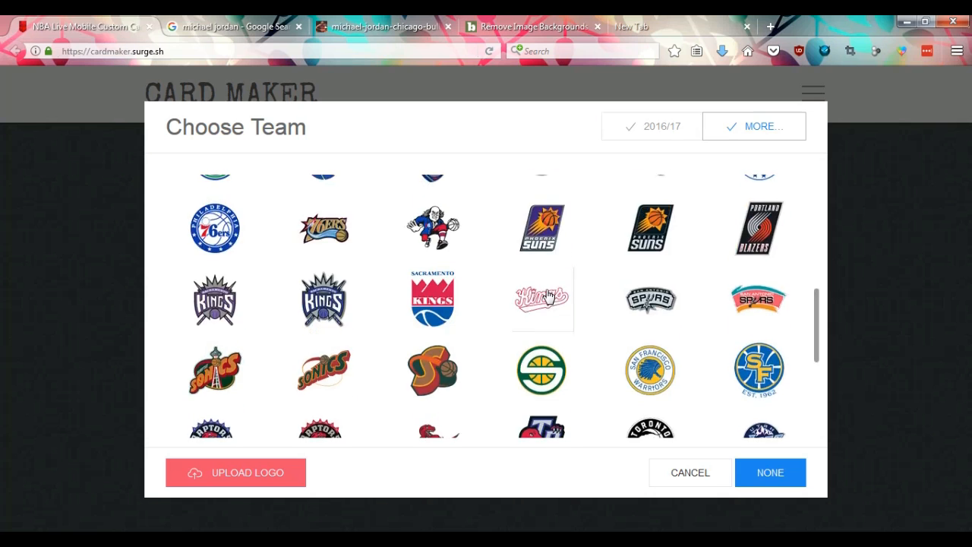
{"action": "scroll", "scroll_direction": "up", "scroll_amount": 3}
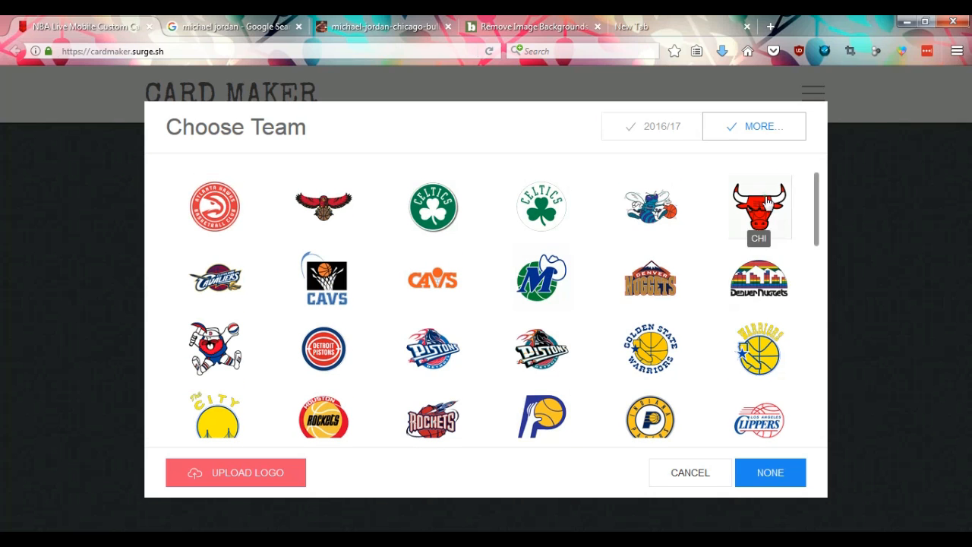
{"action": "left_click", "coordinate": [758, 206]}
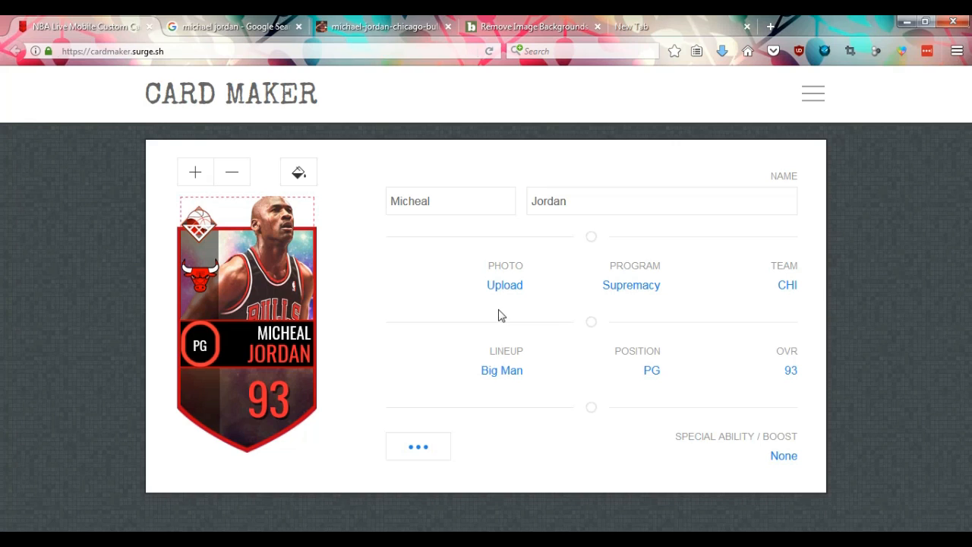
- Set position SG, overall 99 and the Buzzer Beater ability, then download the card
{"action": "left_click", "coordinate": [651, 371]}
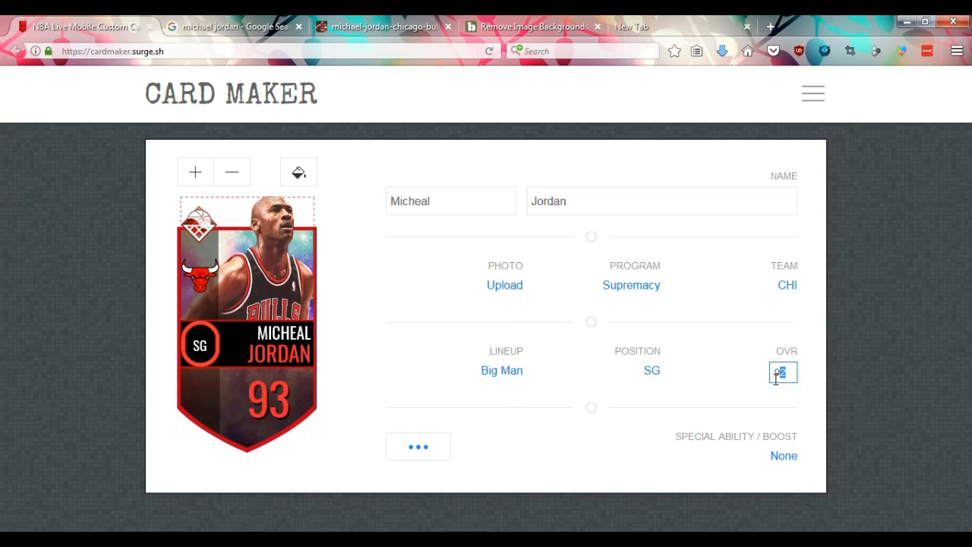
{"action": "type", "text": "99"}
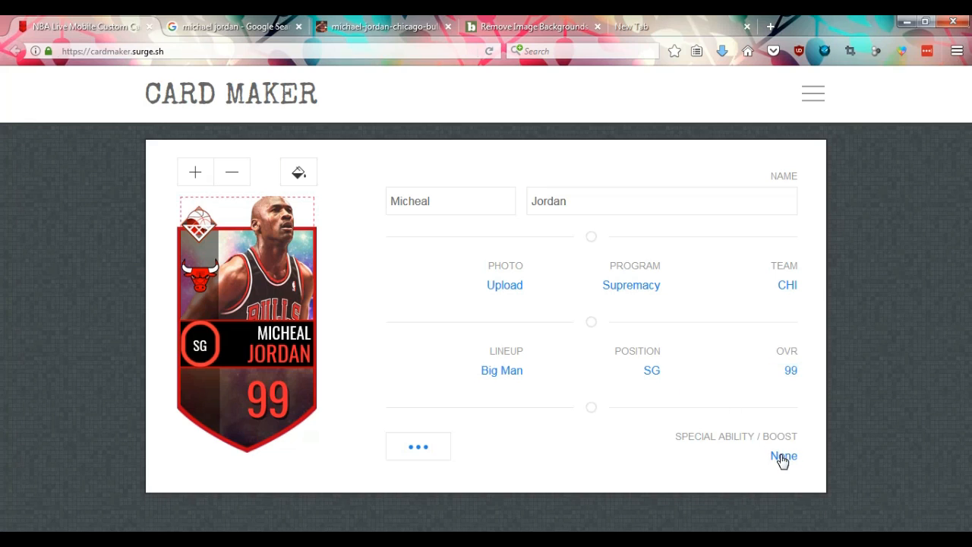
{"action": "left_click", "coordinate": [783, 456]}
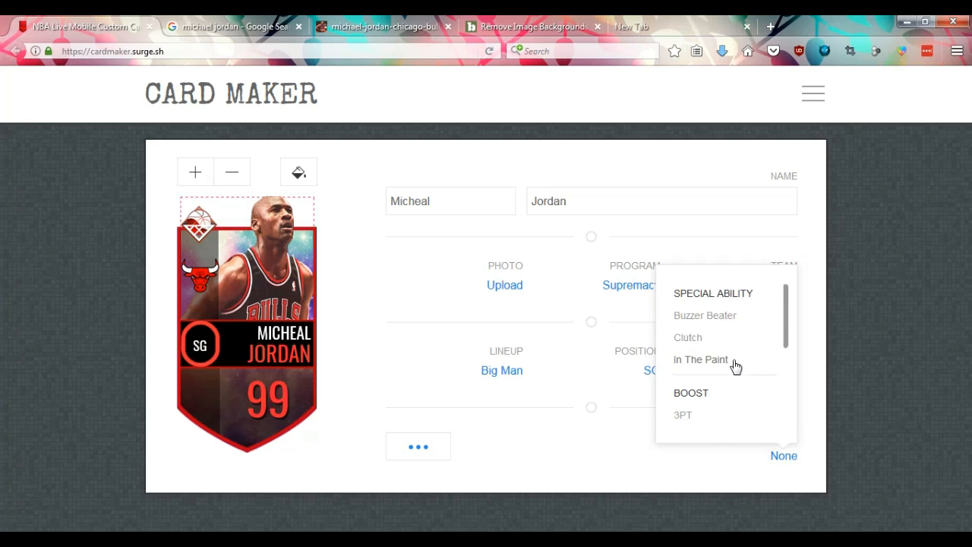
{"action": "left_click", "coordinate": [704, 316]}
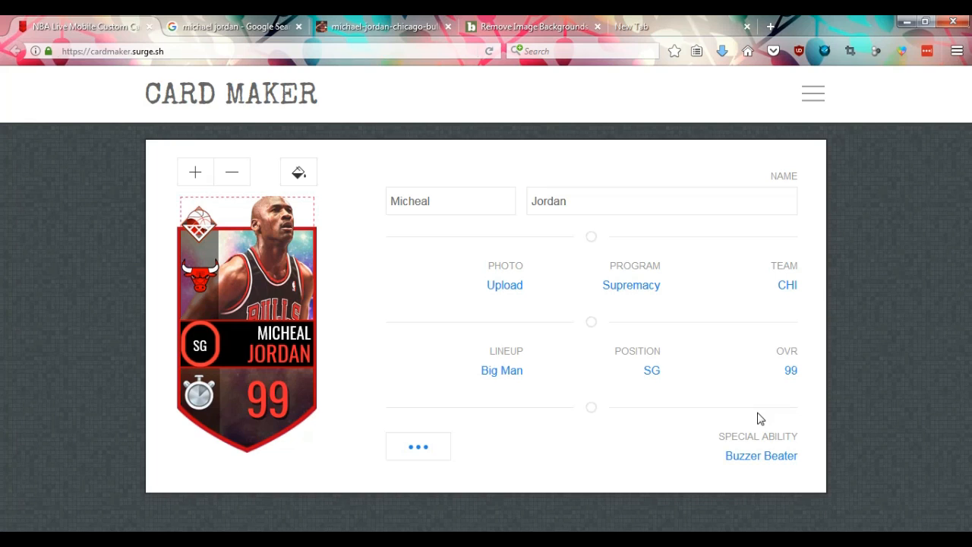
{"action": "mouse_move", "coordinate": [659, 284]}
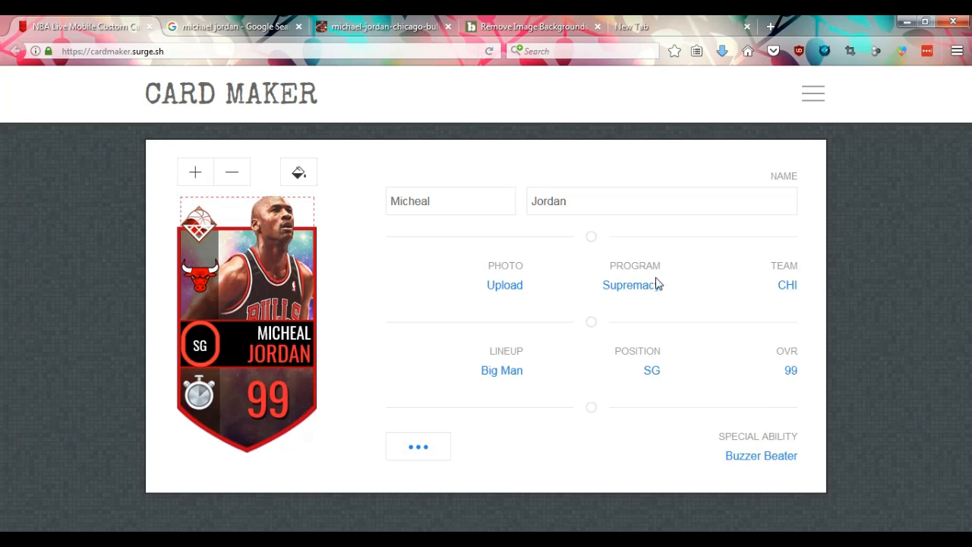
{"action": "left_click", "coordinate": [418, 446]}
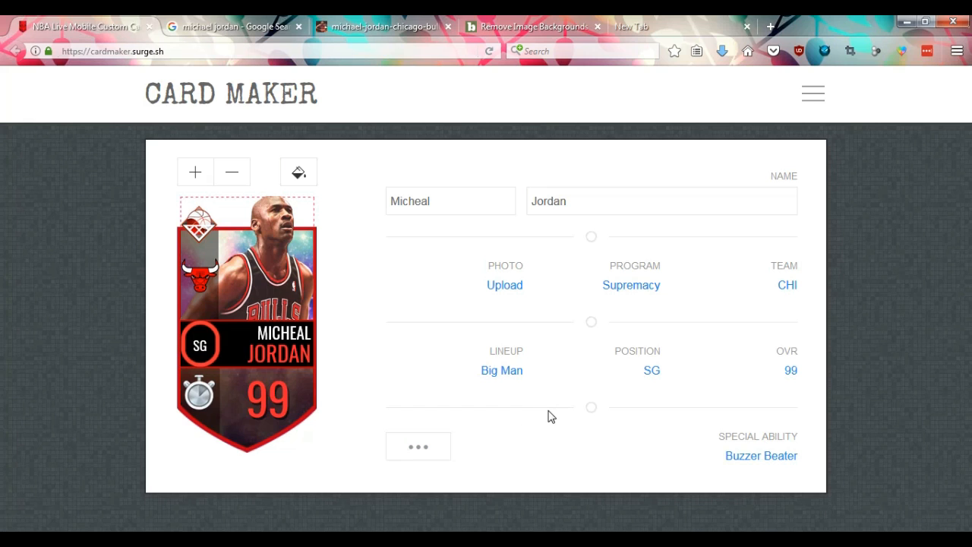
{"action": "left_click", "coordinate": [720, 51]}
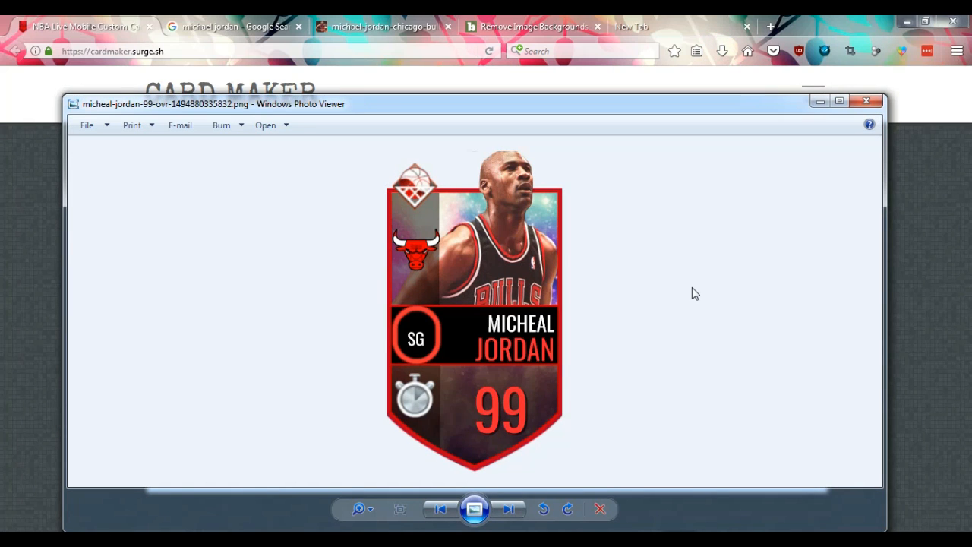
{"action": "left_click", "coordinate": [866, 100]}
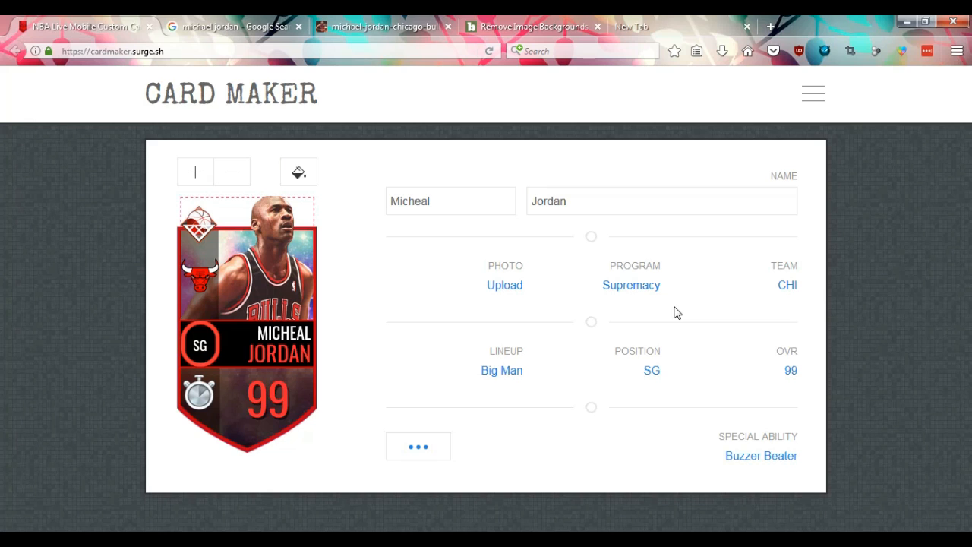
{"action": "mouse_move", "coordinate": [624, 290]}
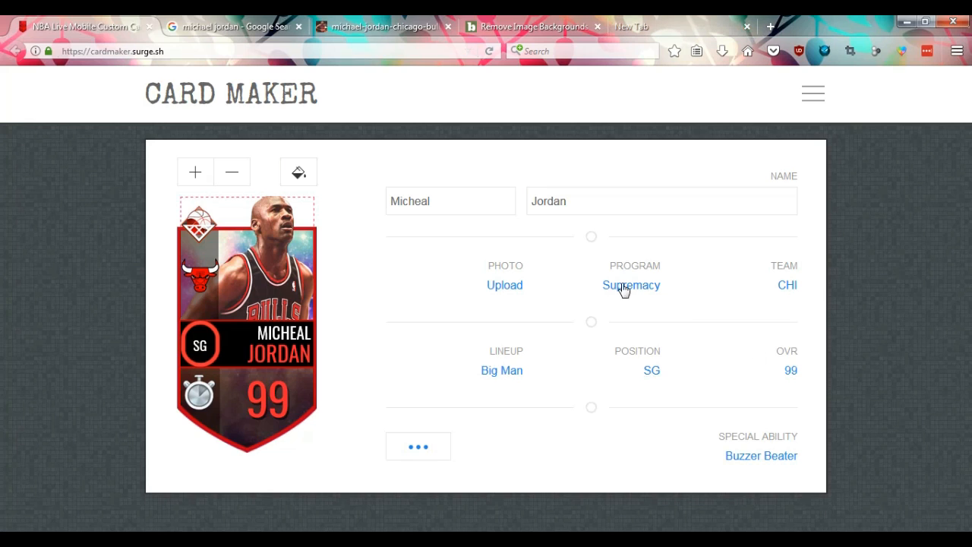
- Try Playoffs Legends, Playoffs and Rising Stars, then settle on the Throwback (Global) program
{"action": "left_click", "coordinate": [630, 285]}
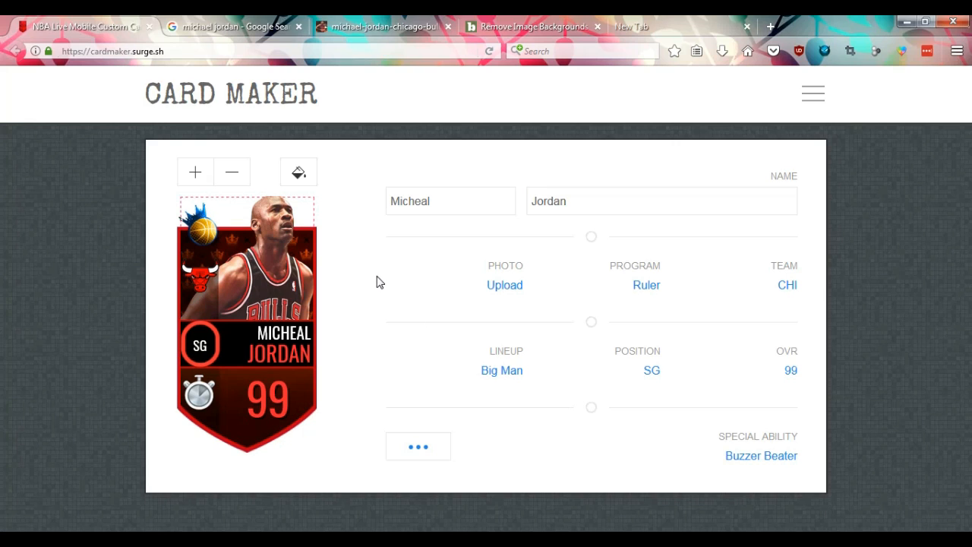
{"action": "left_click", "coordinate": [646, 284]}
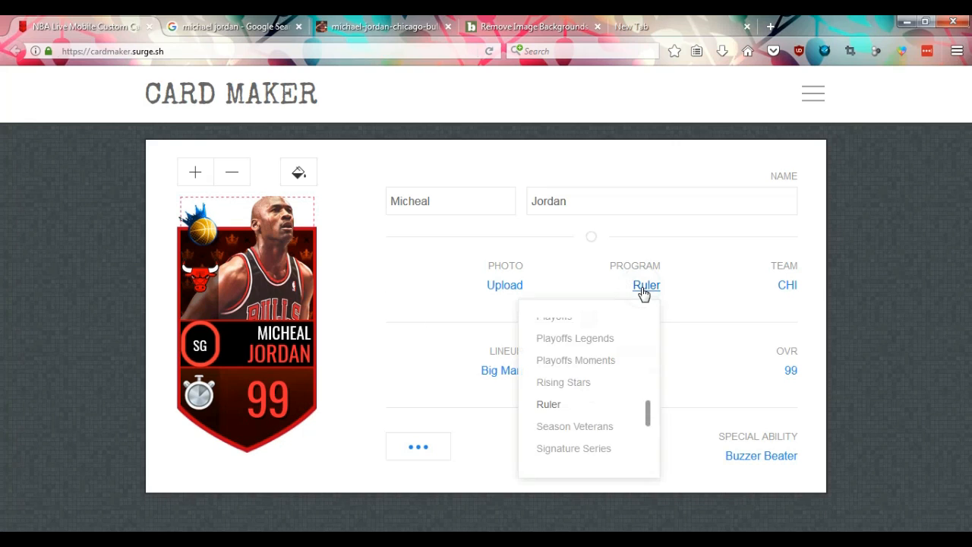
{"action": "left_click", "coordinate": [575, 338]}
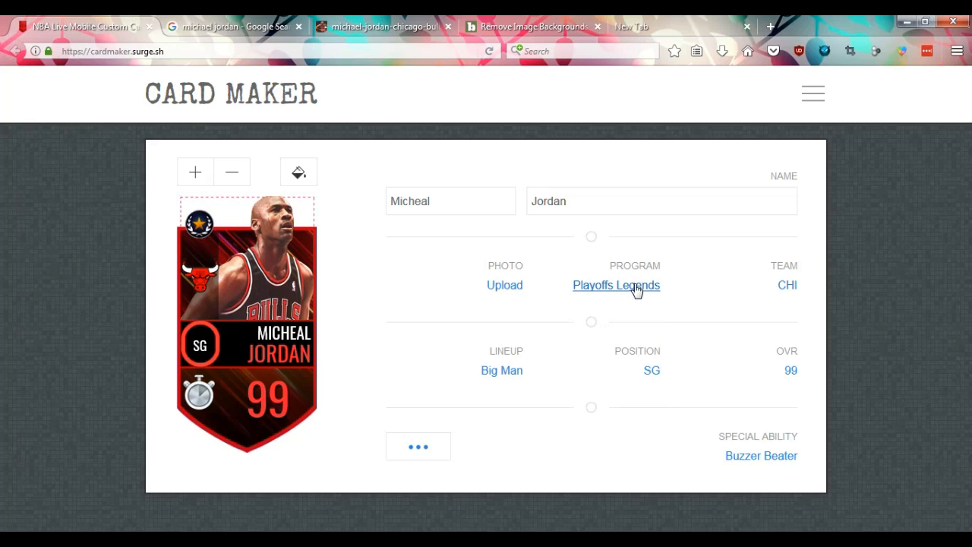
{"action": "left_click", "coordinate": [616, 285]}
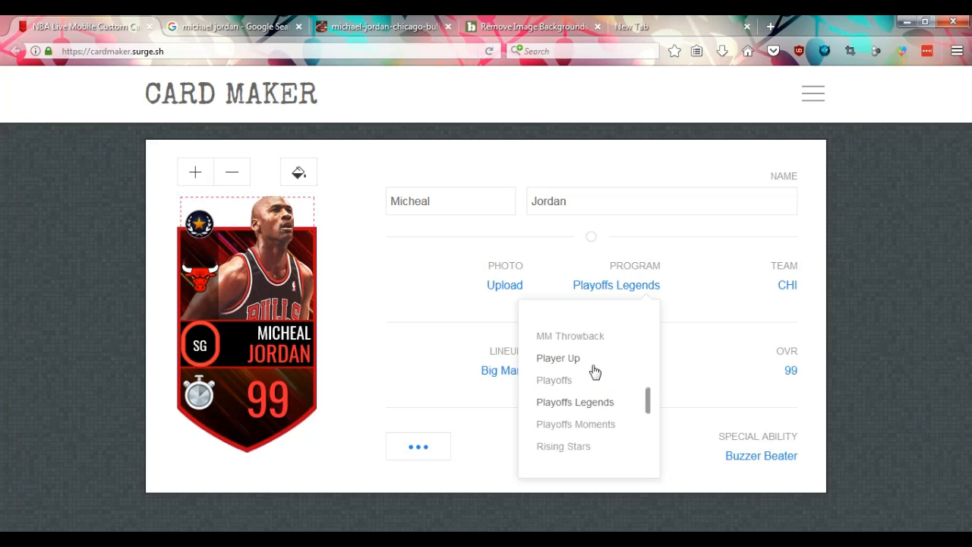
{"action": "scroll", "scroll_direction": "up", "scroll_amount": 3}
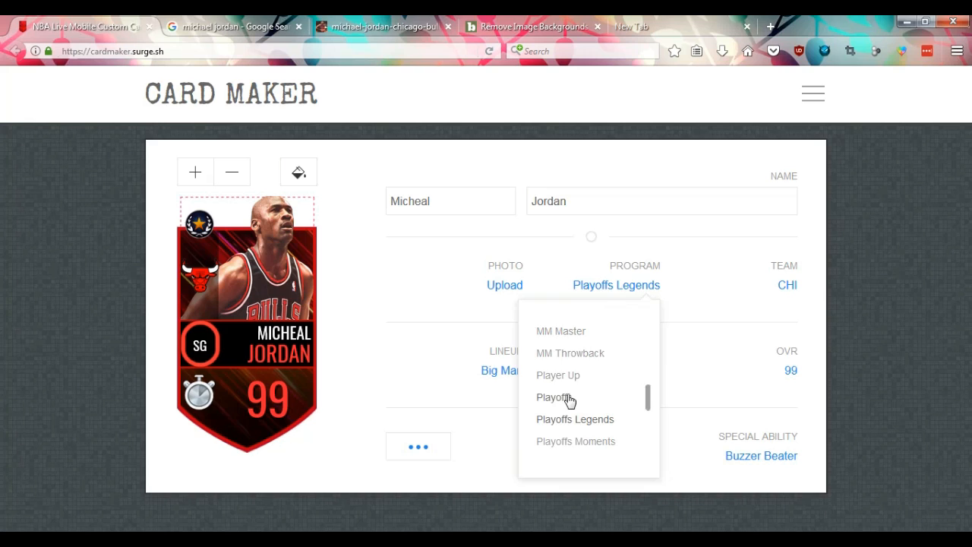
{"action": "left_click", "coordinate": [556, 397]}
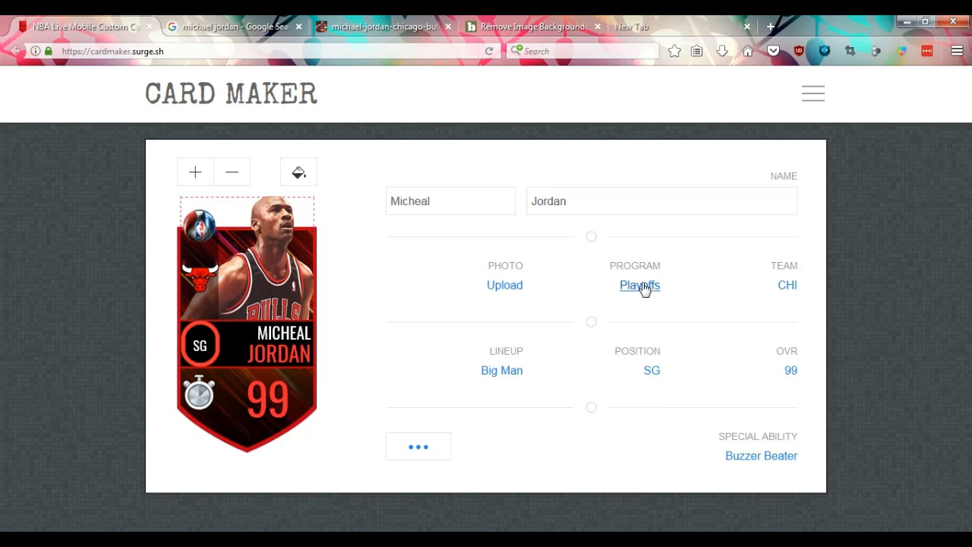
{"action": "left_click", "coordinate": [639, 285]}
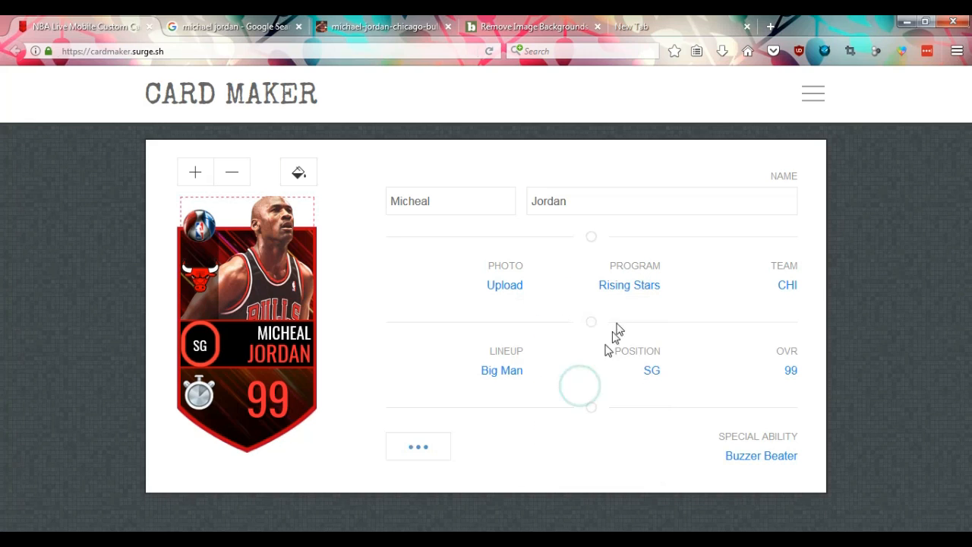
{"action": "left_click", "coordinate": [629, 285]}
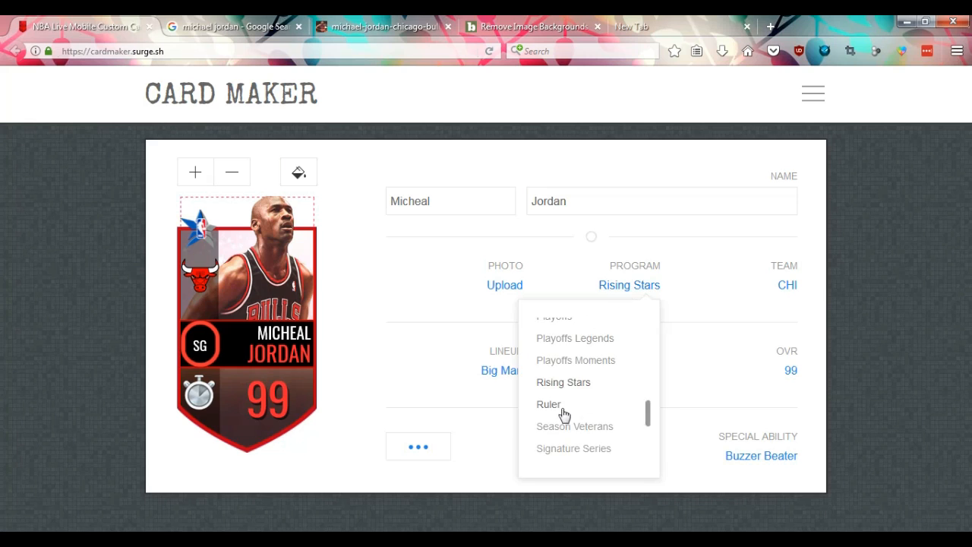
{"action": "left_click", "coordinate": [575, 427]}
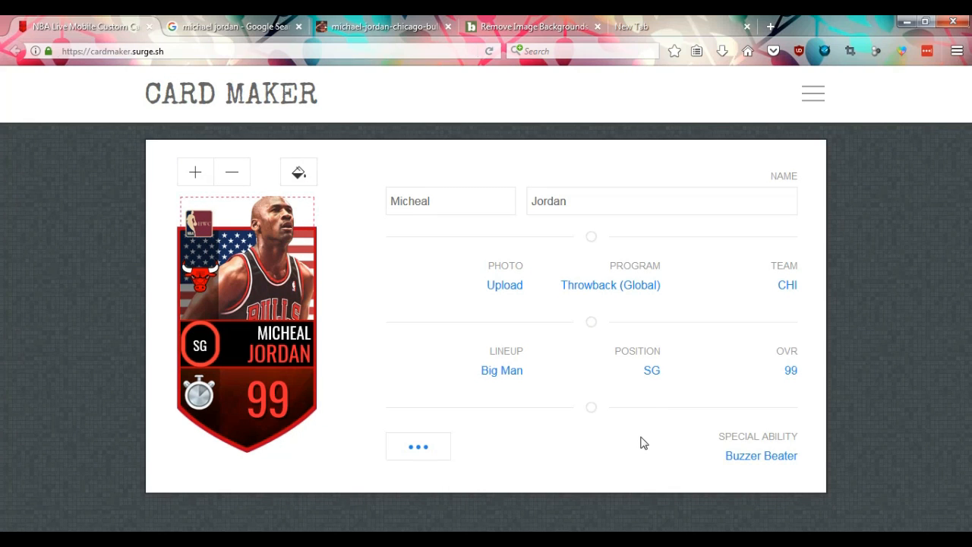
- Give the Jordan card the In The Paint special ability
{"action": "left_click", "coordinate": [761, 456]}
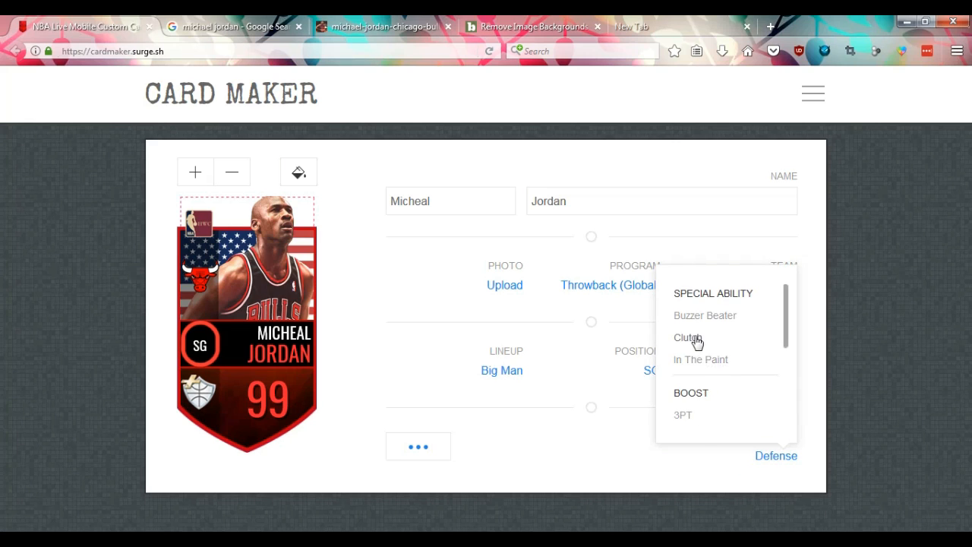
{"action": "left_click", "coordinate": [701, 359]}
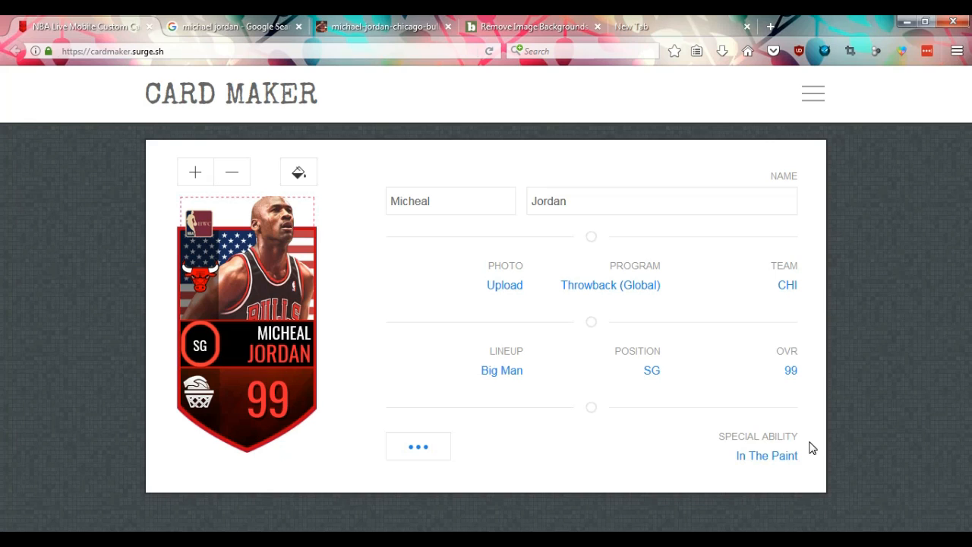
{"action": "left_click", "coordinate": [767, 455]}
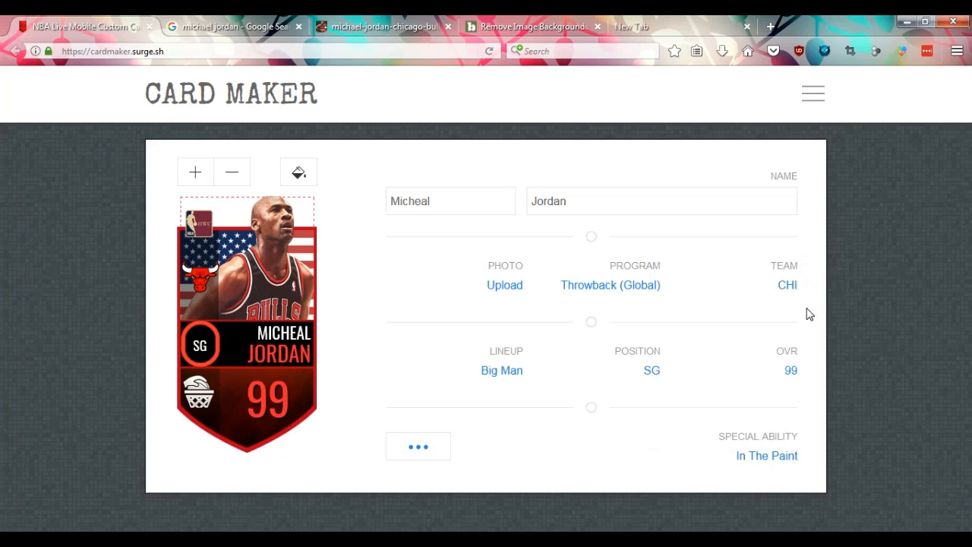
- Set the card's lineup to Shooting, adding its blue position badge
{"action": "left_click", "coordinate": [651, 371]}
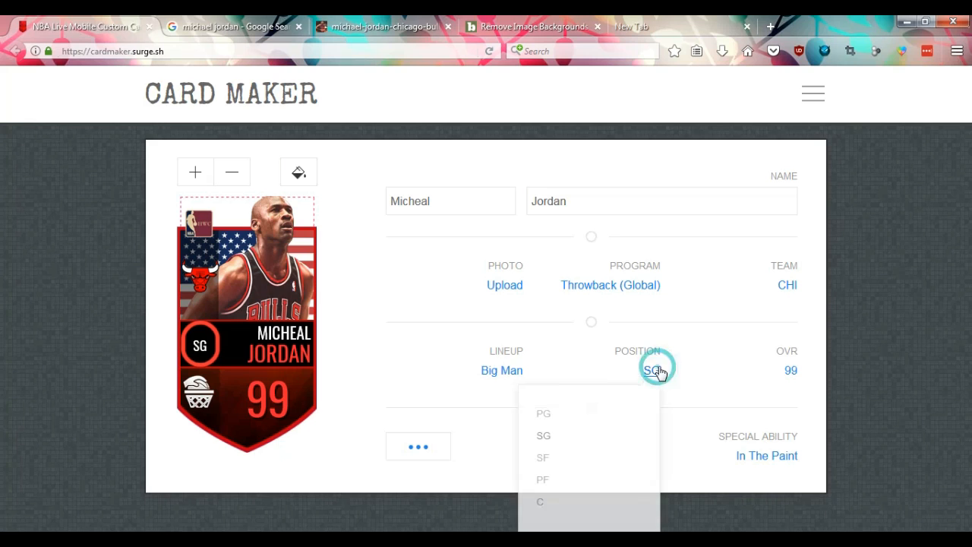
{"action": "left_click", "coordinate": [501, 370]}
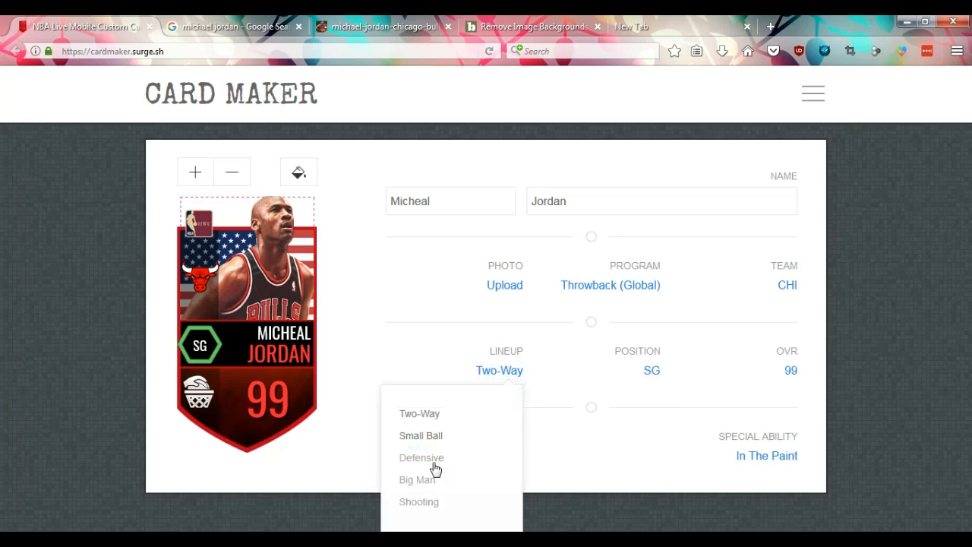
{"action": "left_click", "coordinate": [419, 502]}
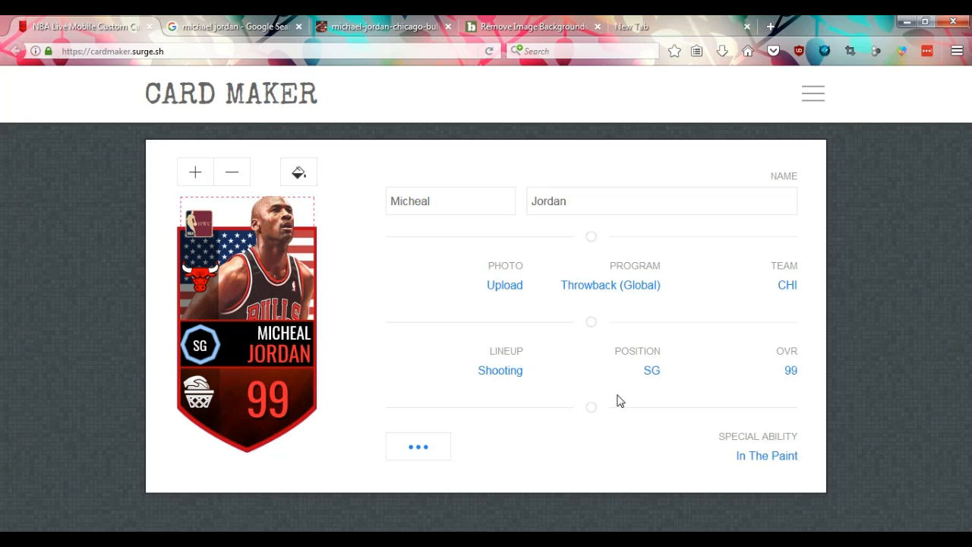
- Download the Throwback Jordan card (SG, 99, Shooting, In The Paint) as an image
{"action": "left_click", "coordinate": [418, 446]}
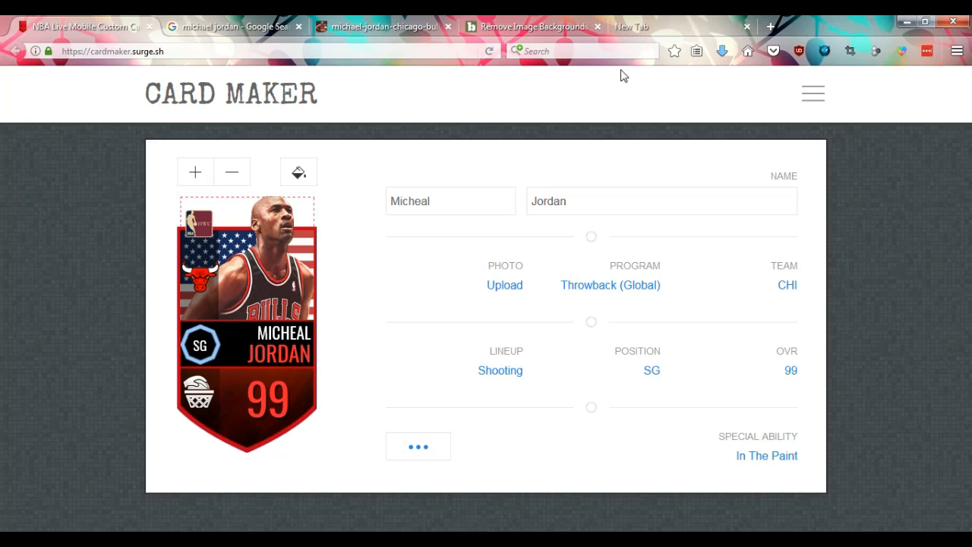
{"action": "mouse_move", "coordinate": [640, 90]}
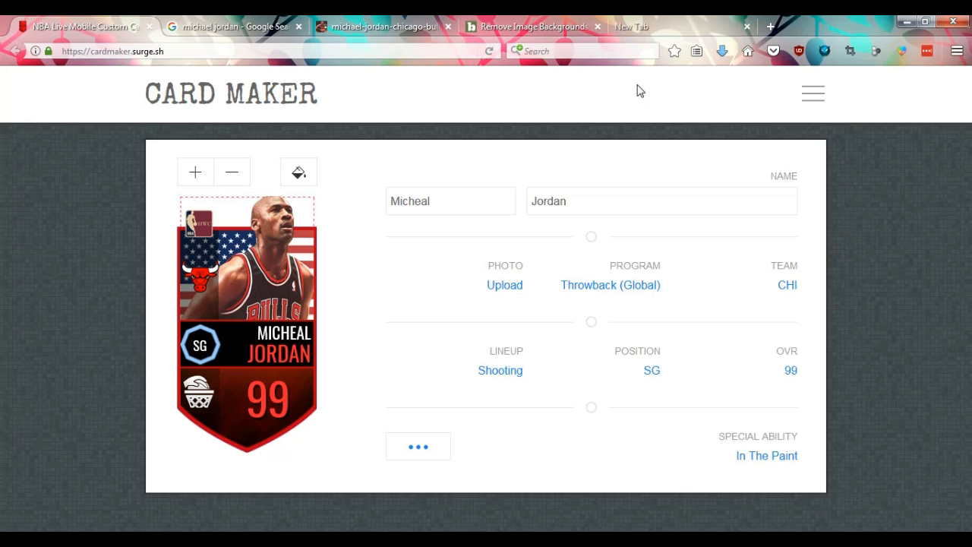
{"action": "mouse_move", "coordinate": [647, 112]}
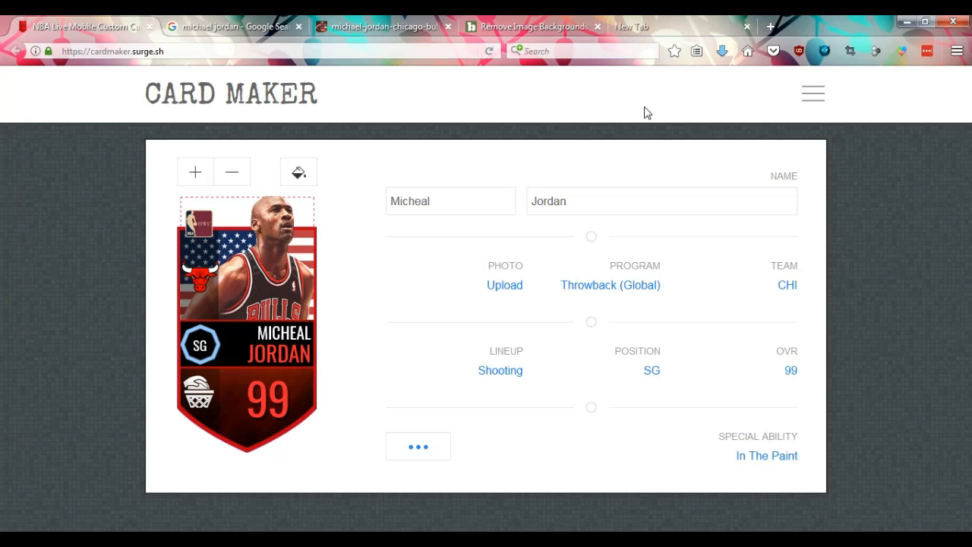